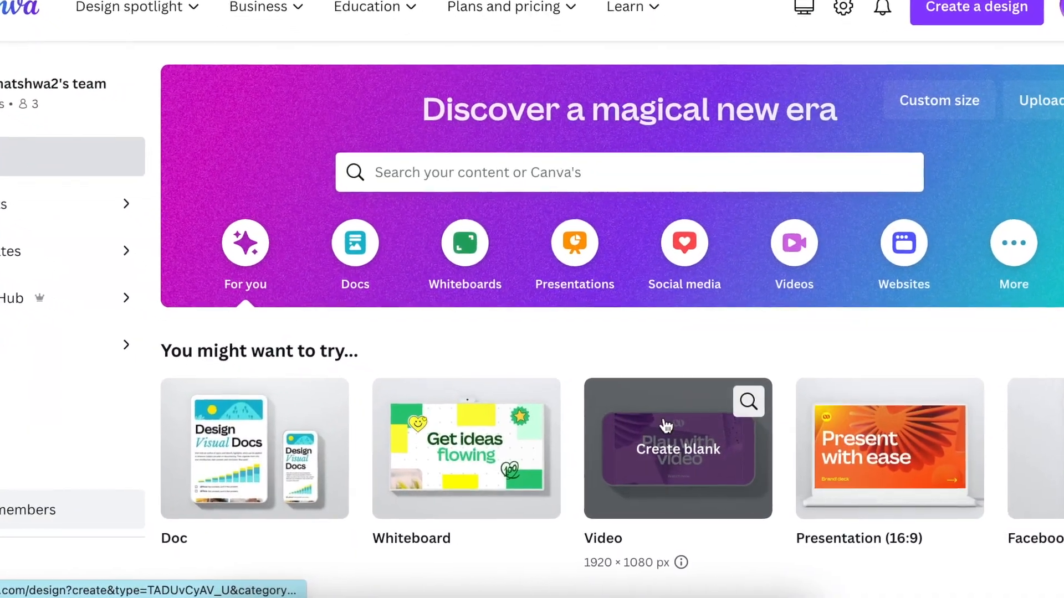
Create a blank video design from the Video card on the Canva home page.
scroll("down", 3)
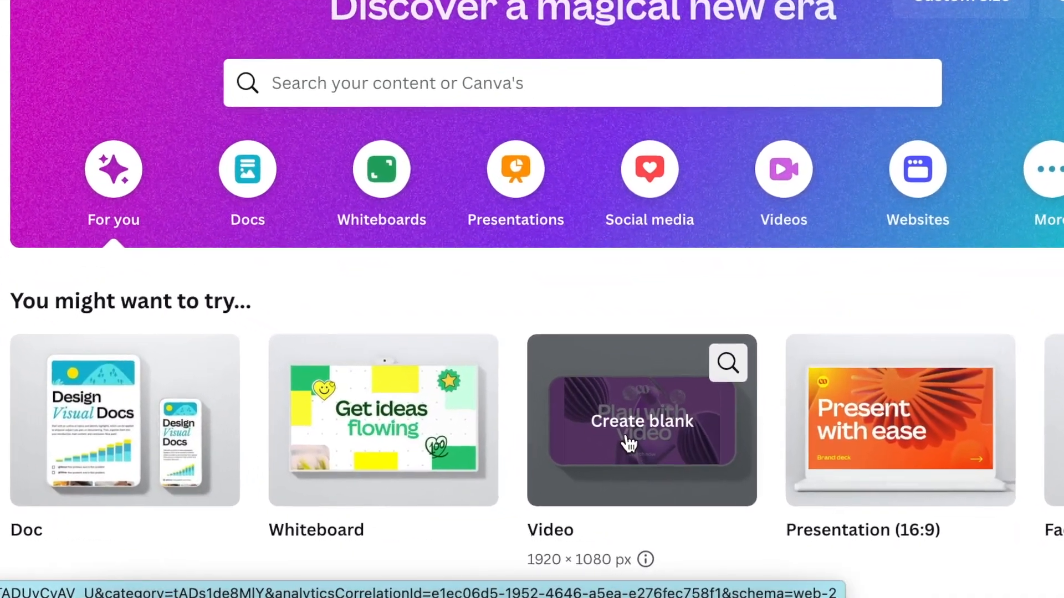
scroll("down", 3)
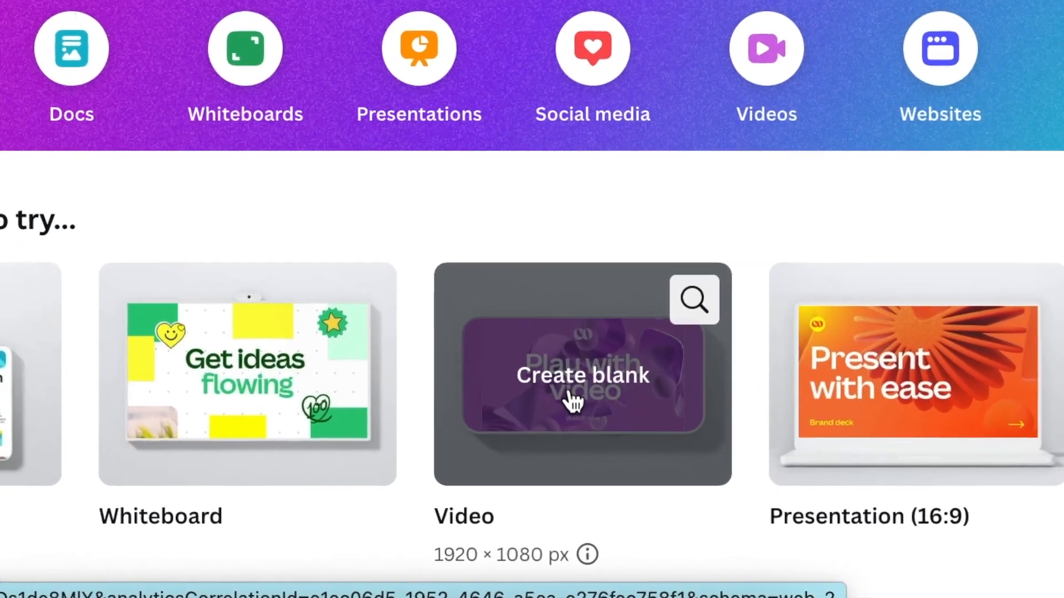
left_click(582, 376)
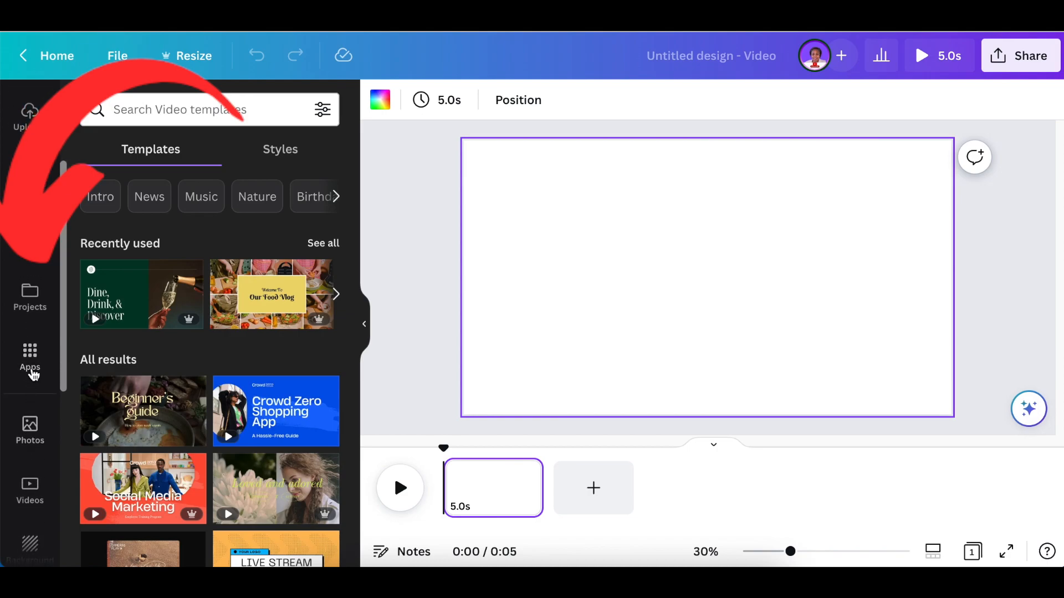
Launch the Text to Image app from the Apps panel.
left_click(30, 356)
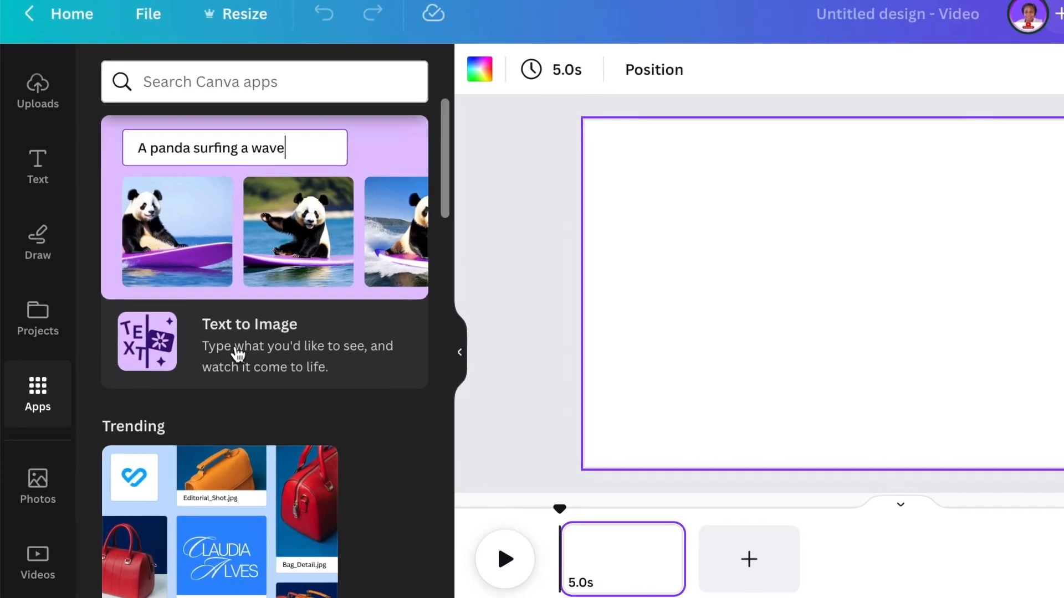
left_click(249, 325)
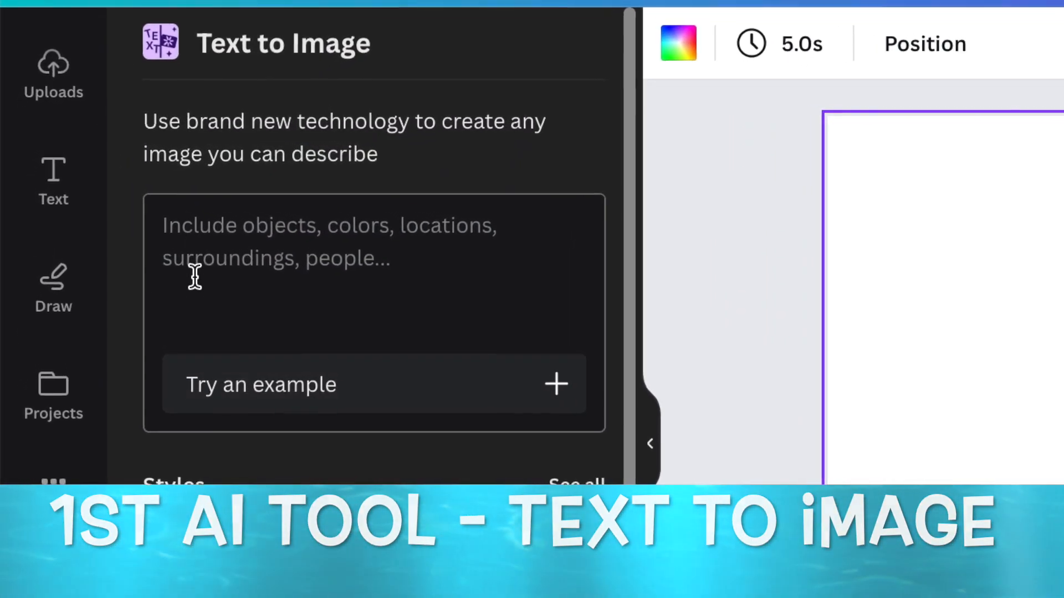
Describe a lush green garden with flowers, birds, trees, strawberries and other fruits.
type("create")
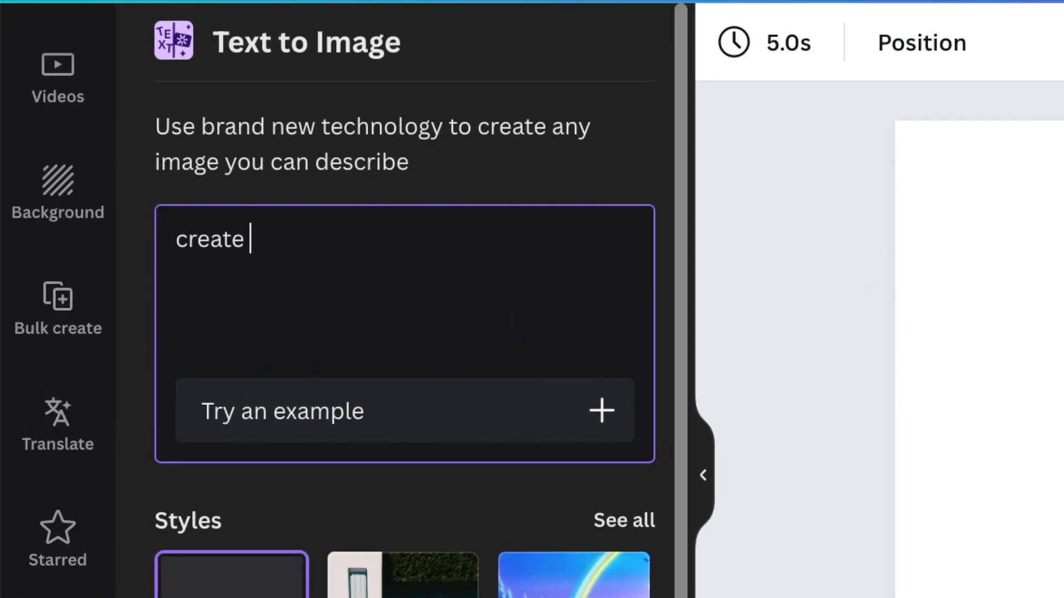
type("beautiful garden, with flowers, birds, trees, strawberries")
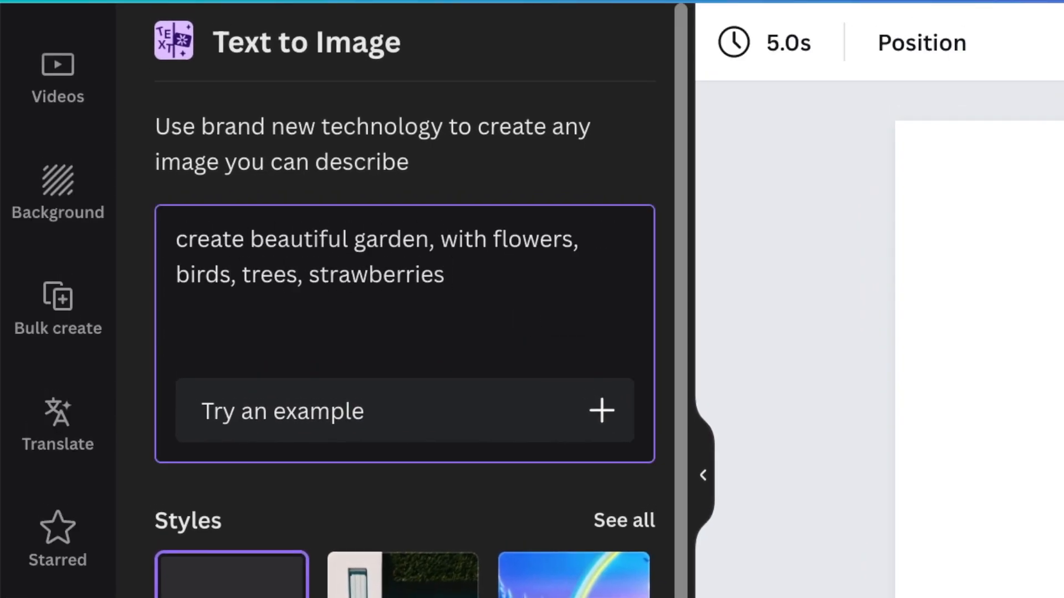
type("& other fruits")
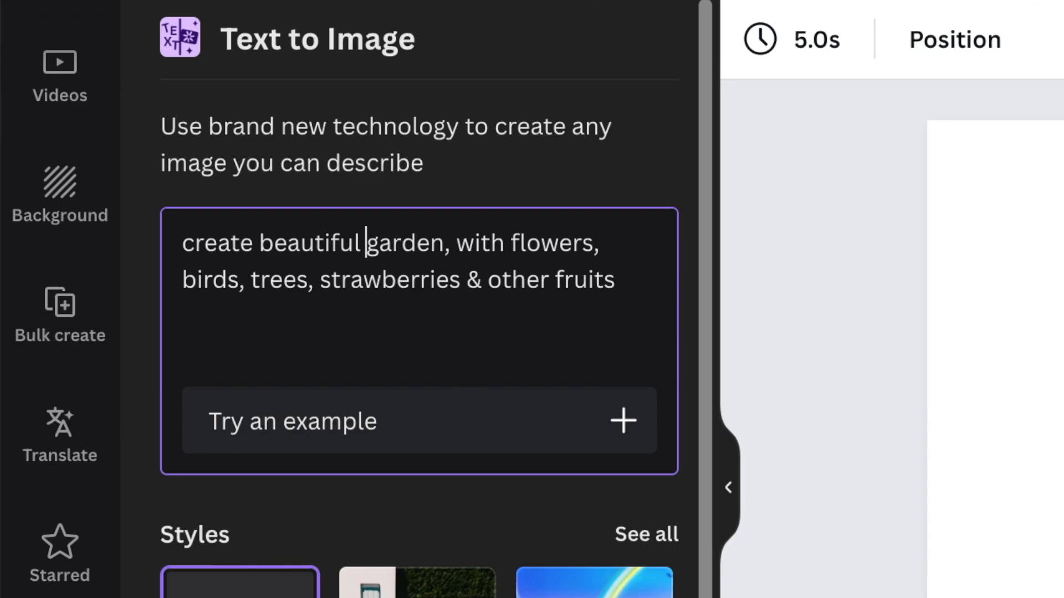
type("lush green")
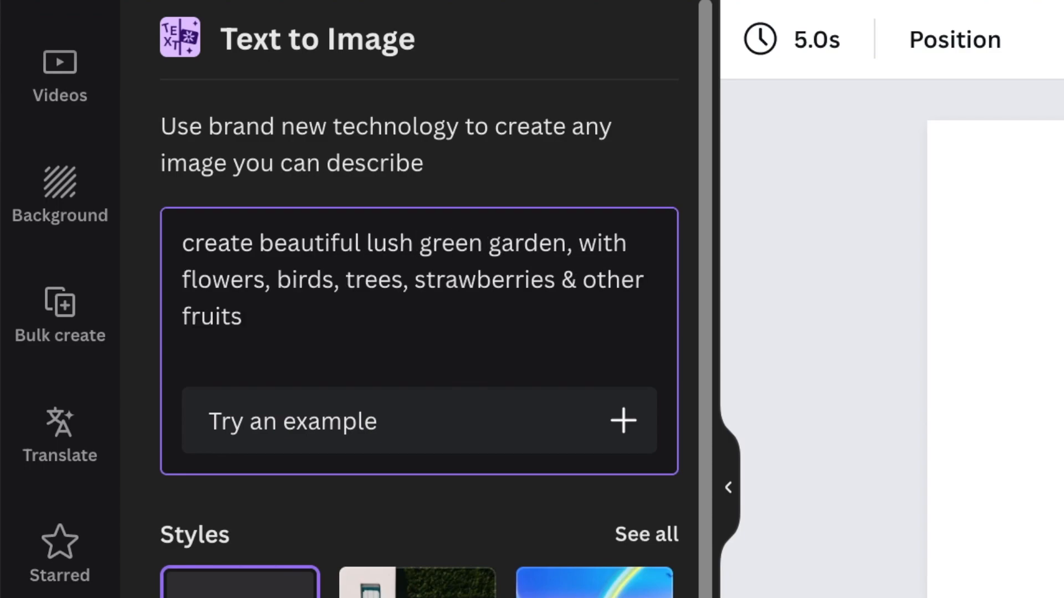
Choose the Dreamlike style and Landscape aspect ratio, then generate the garden images.
scroll("down", 3)
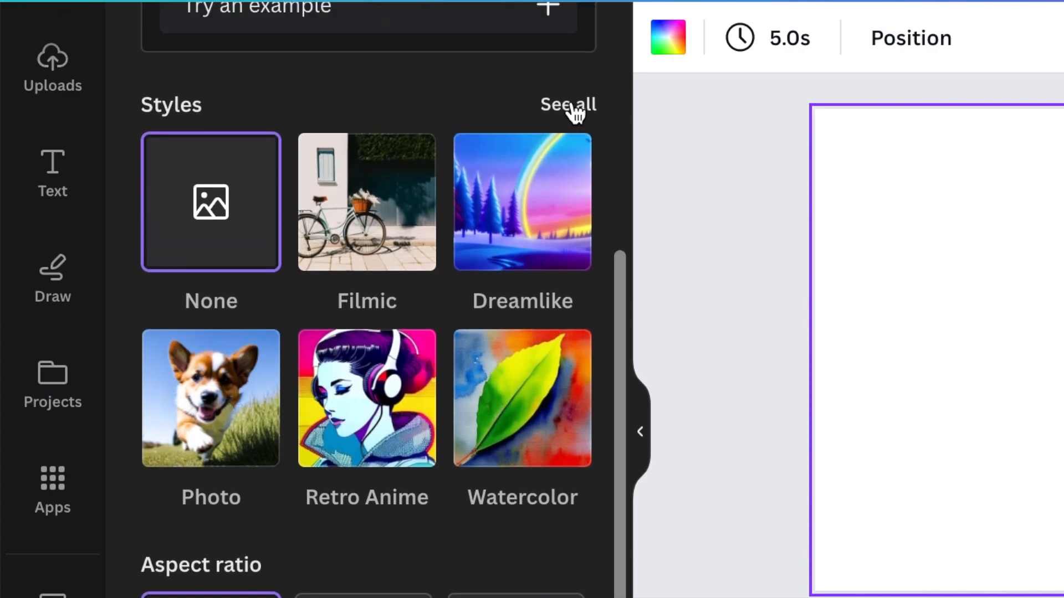
left_click(567, 104)
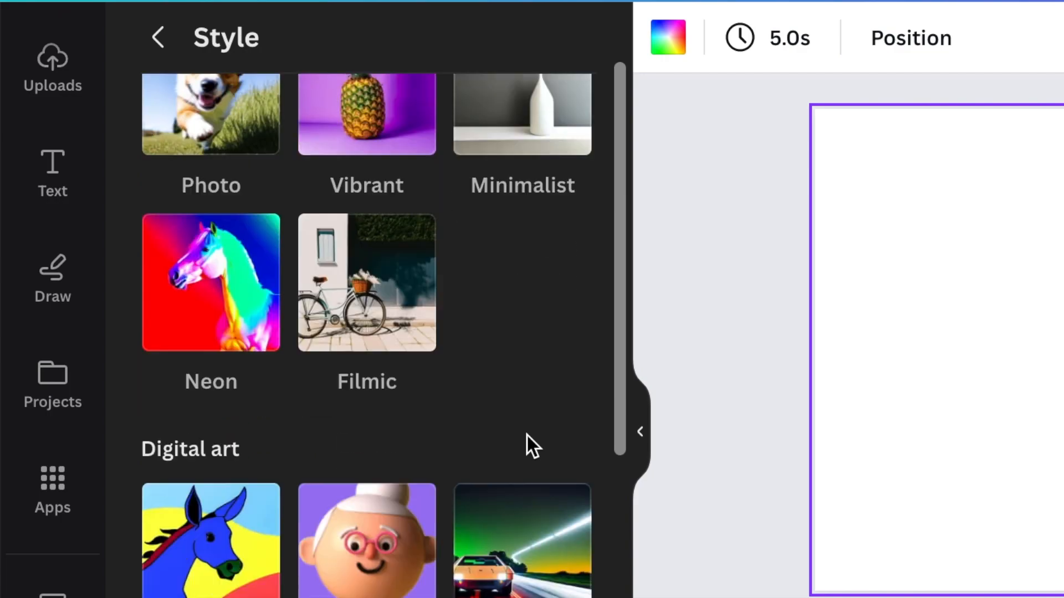
scroll("down", 3)
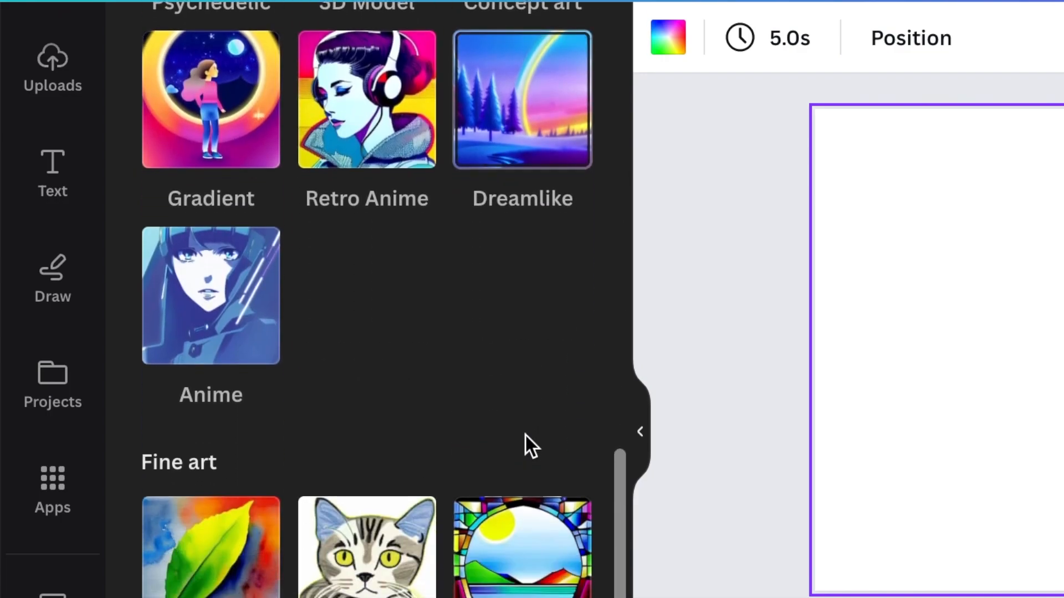
scroll("up", 3)
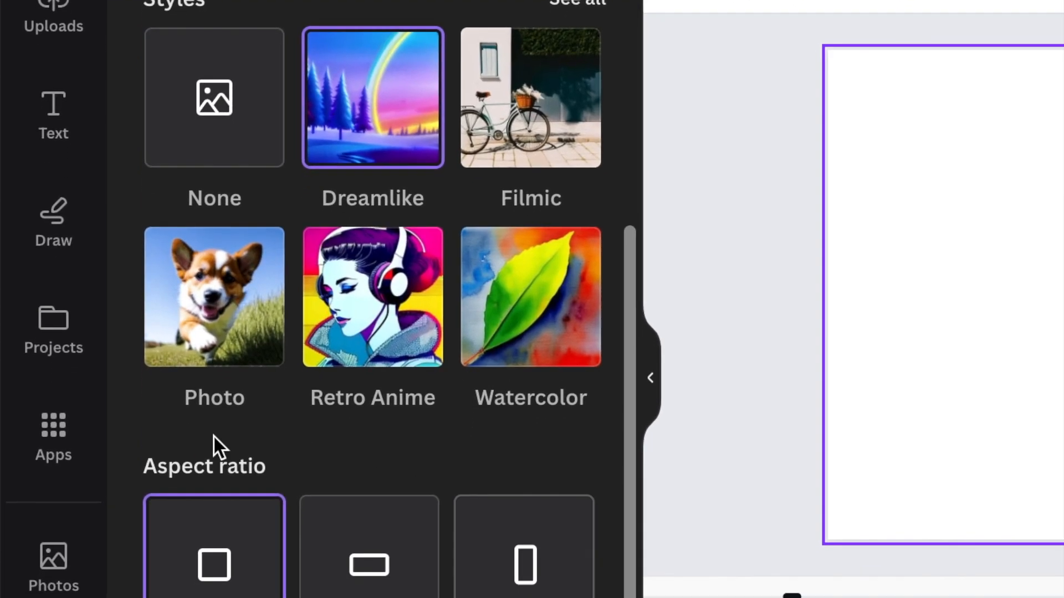
scroll("down", 3)
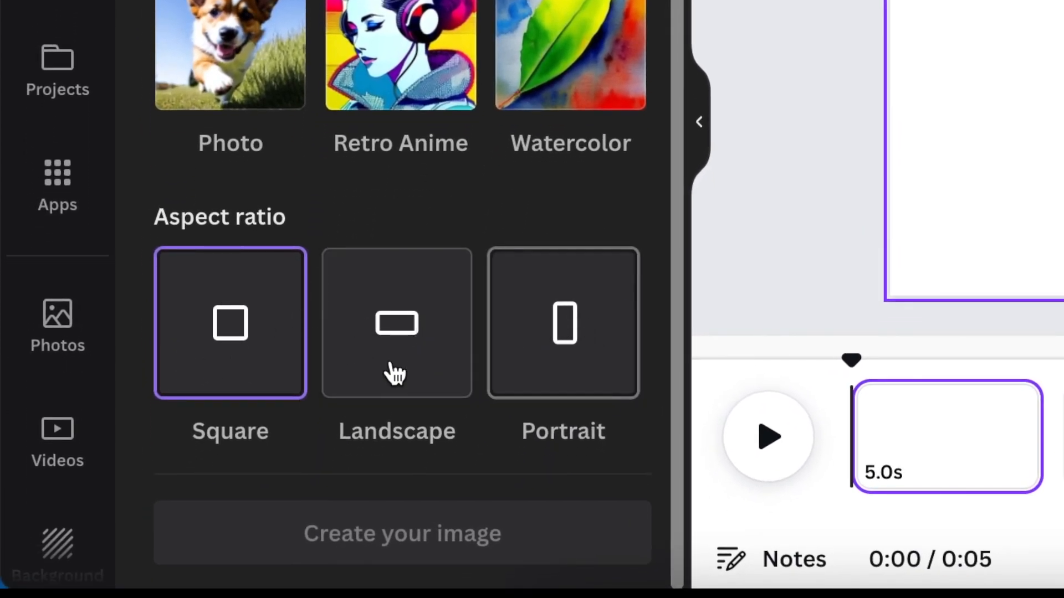
mouse_move(397, 346)
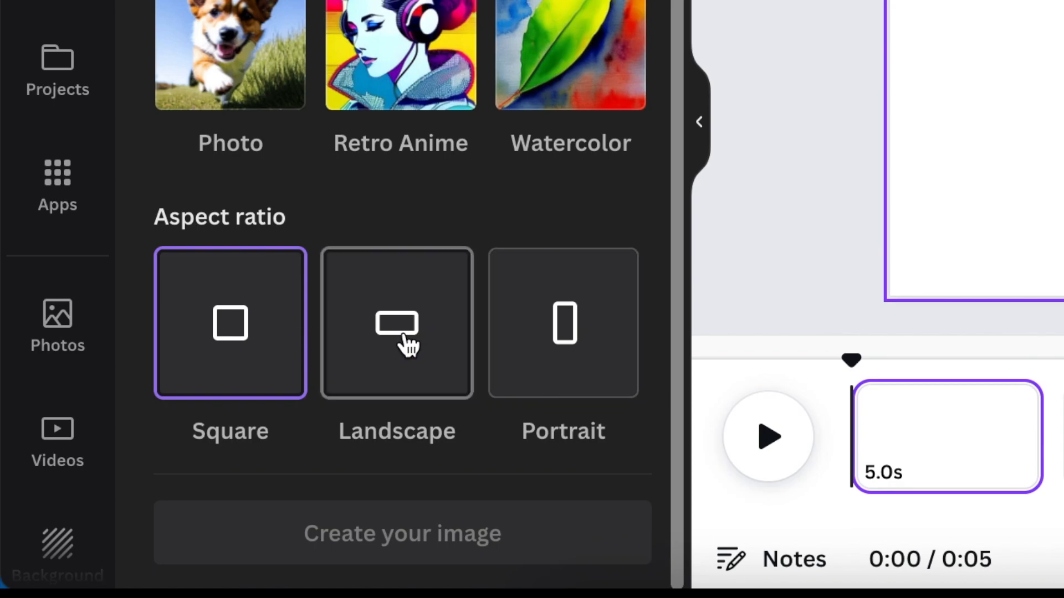
left_click(402, 533)
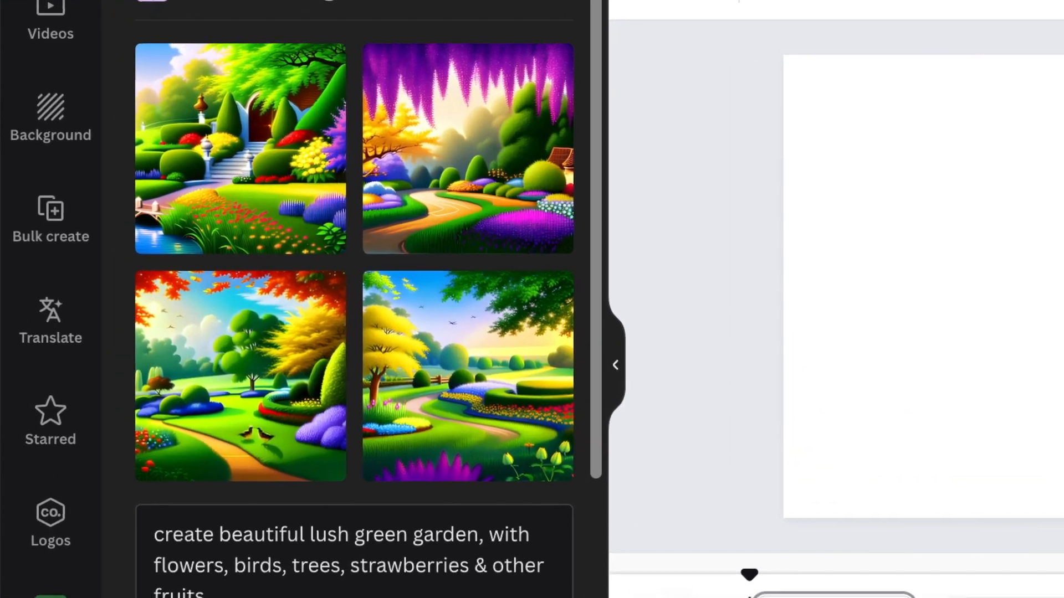
Insert the third generated garden image, with the winding path and two birds, onto the page.
scroll("down", 3)
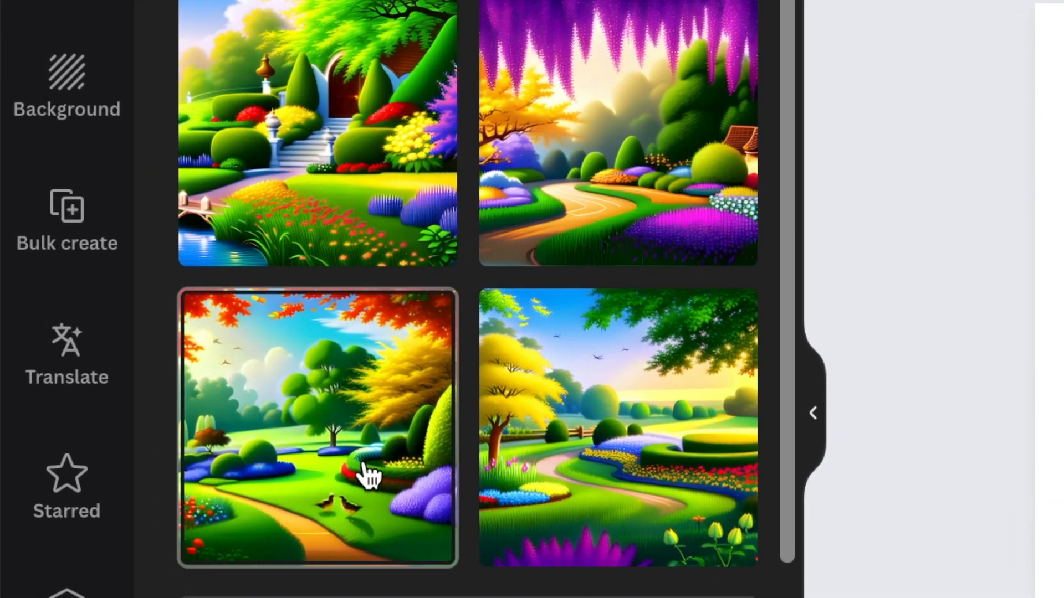
scroll("down", 3)
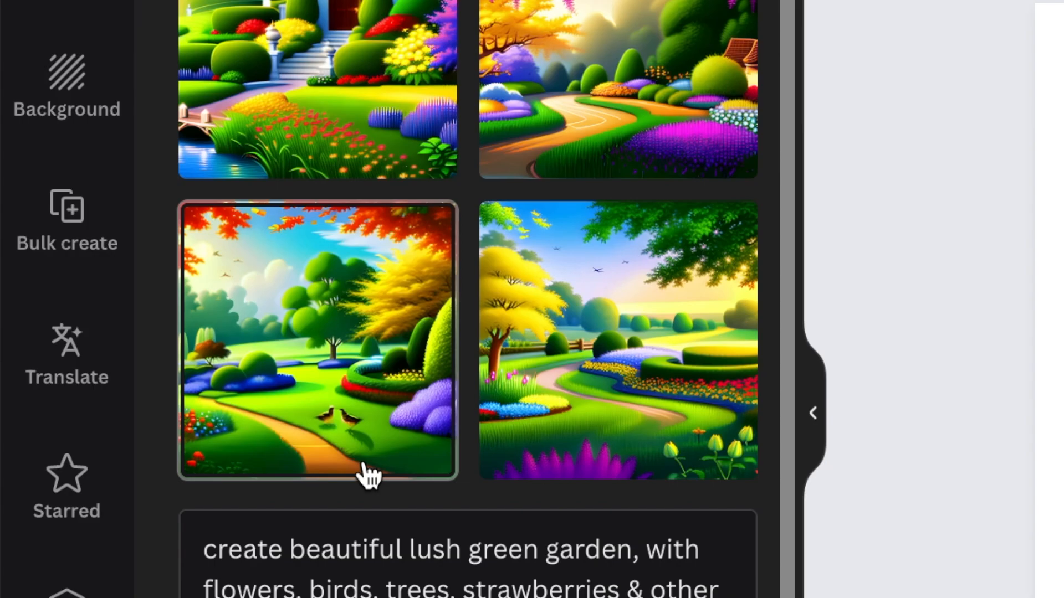
left_click(47, 143)
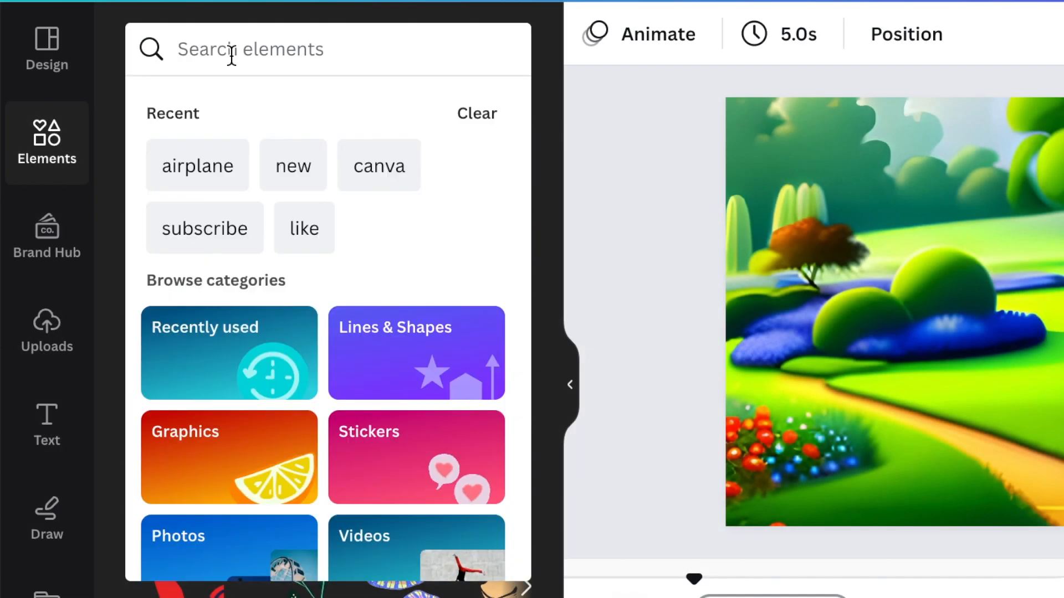
Search elements for 'african little girl' graphics and add the walking girl to the path.
type("african li")
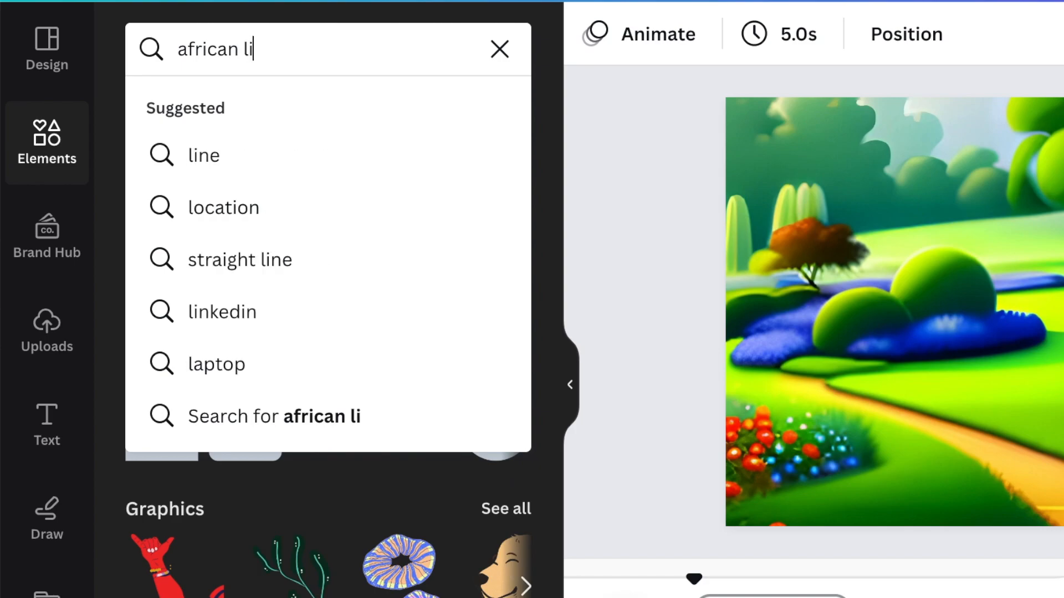
type("ttle girl")
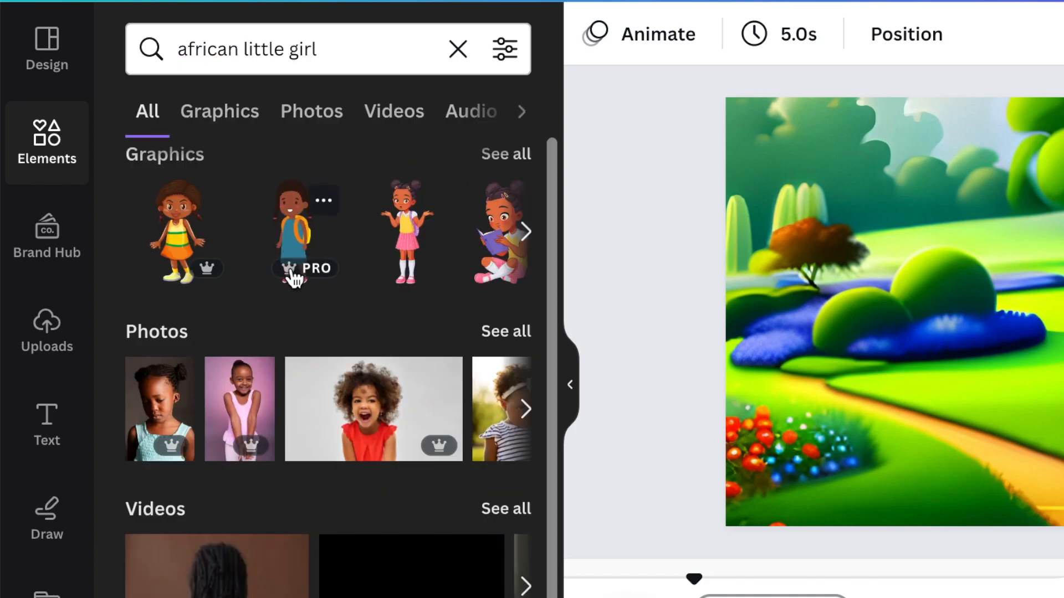
mouse_move(242, 152)
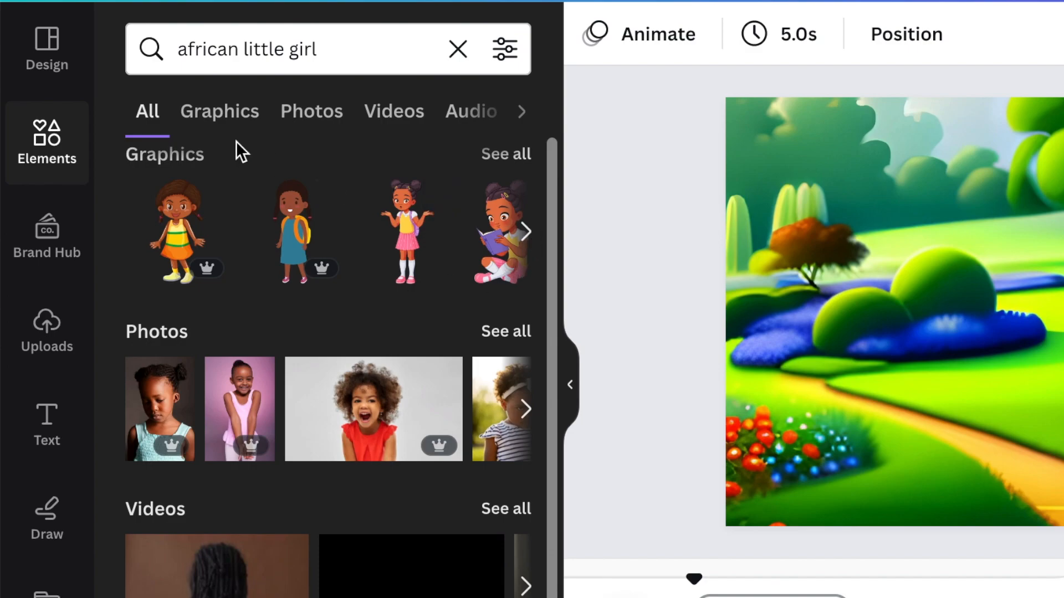
left_click(219, 110)
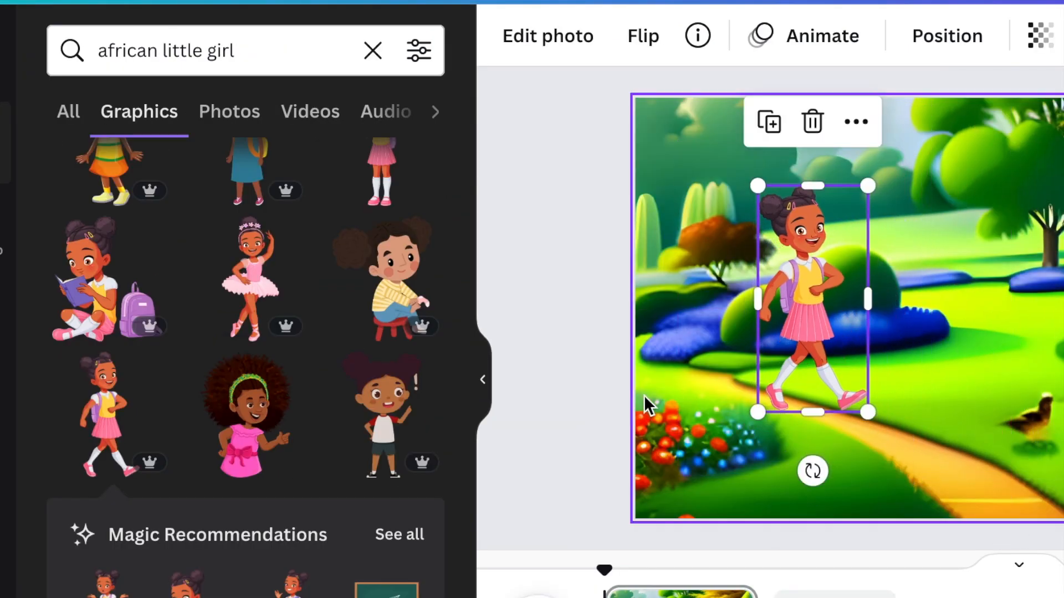
Duplicate the page with the reading-girl graphic, then return to the first scene.
left_click(560, 288)
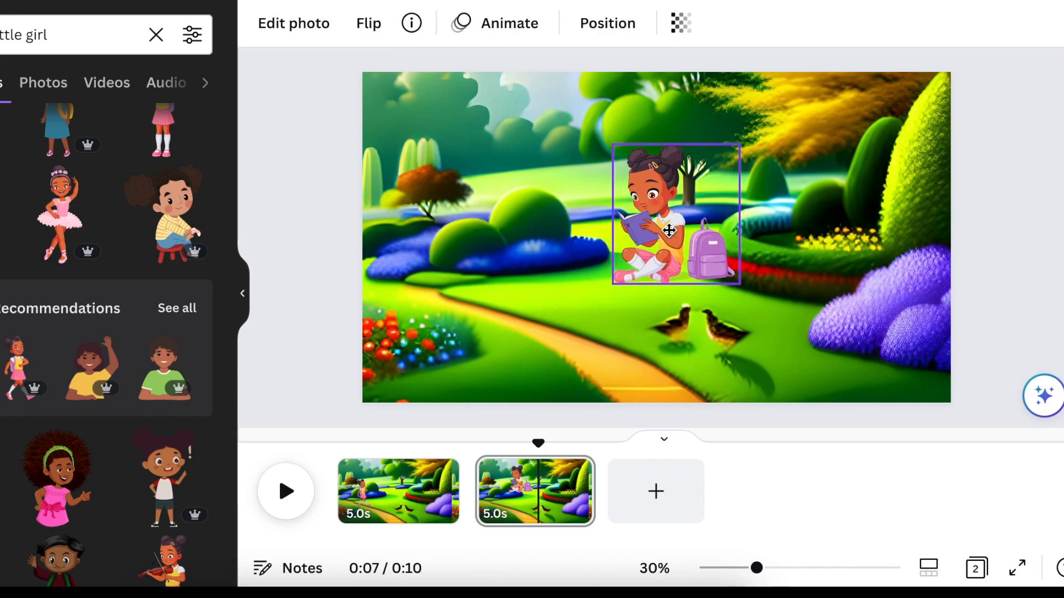
left_click(640, 311)
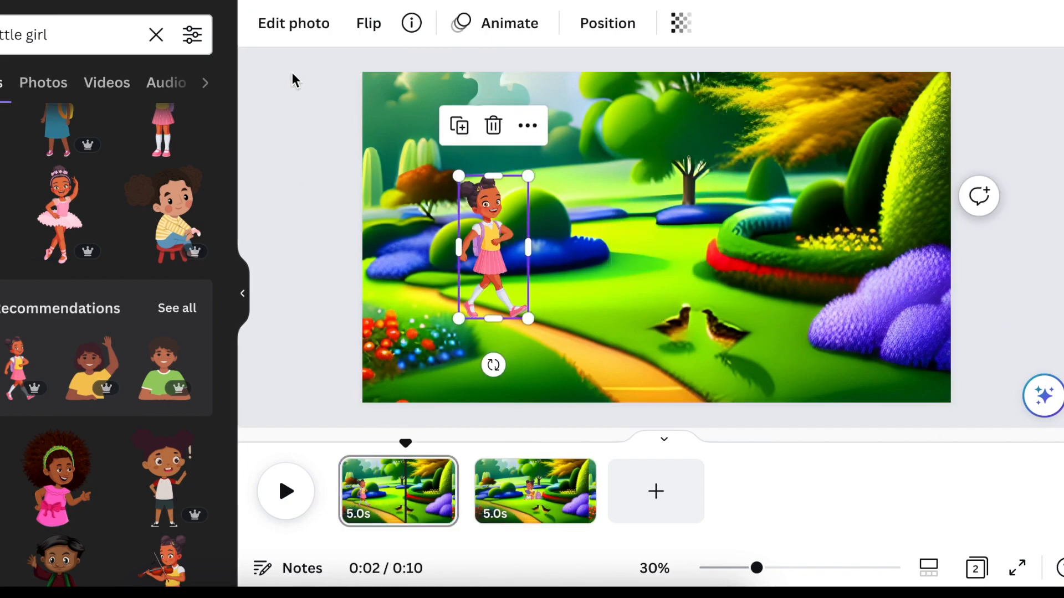
left_click(282, 204)
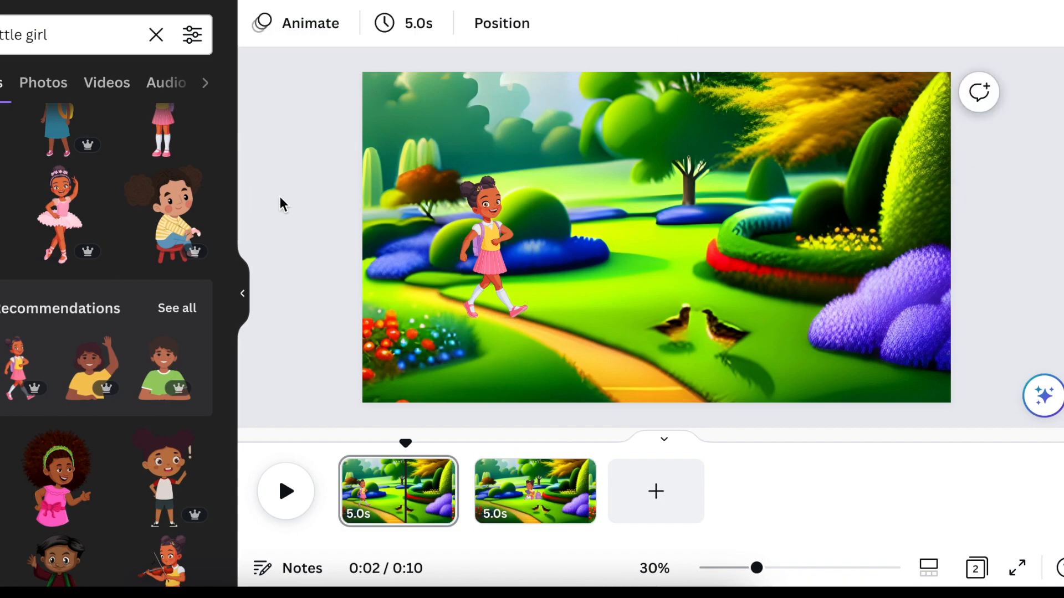
Create a custom animation for the girl by dragging her walking route across the garden.
left_click(493, 244)
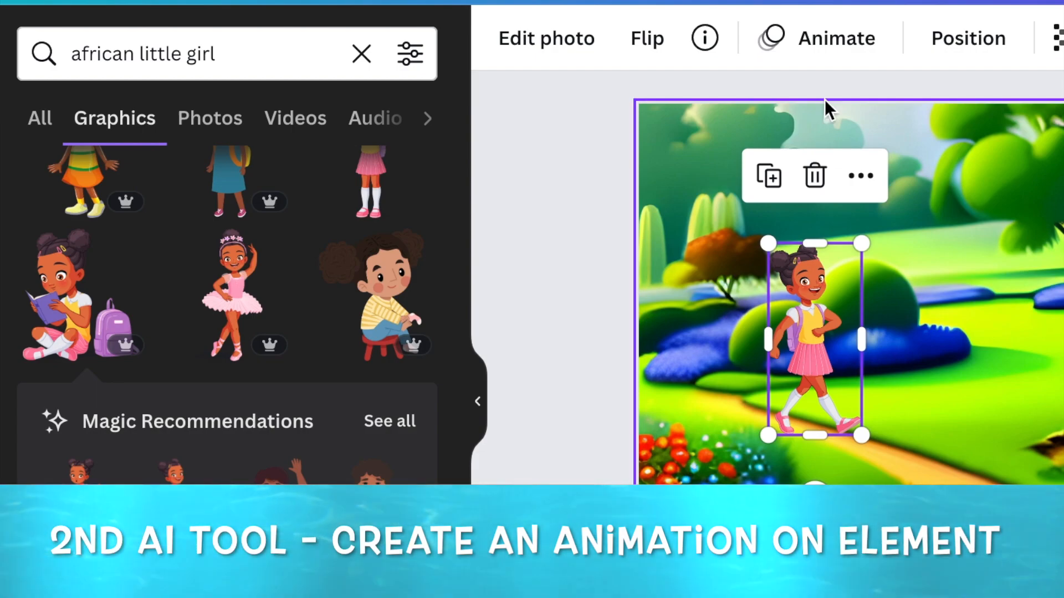
left_click(835, 38)
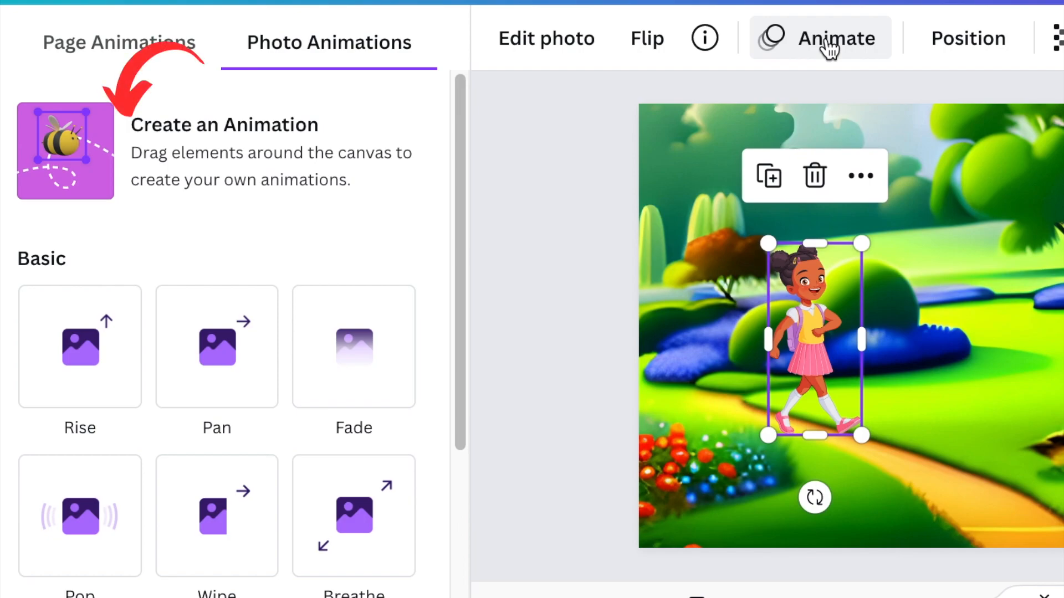
mouse_move(547, 258)
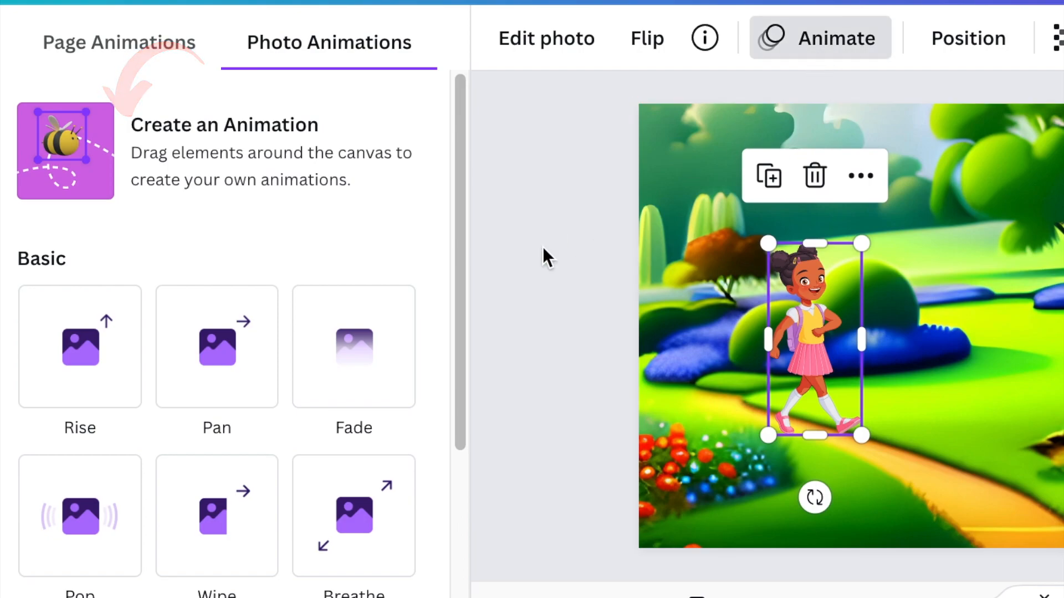
left_click(65, 151)
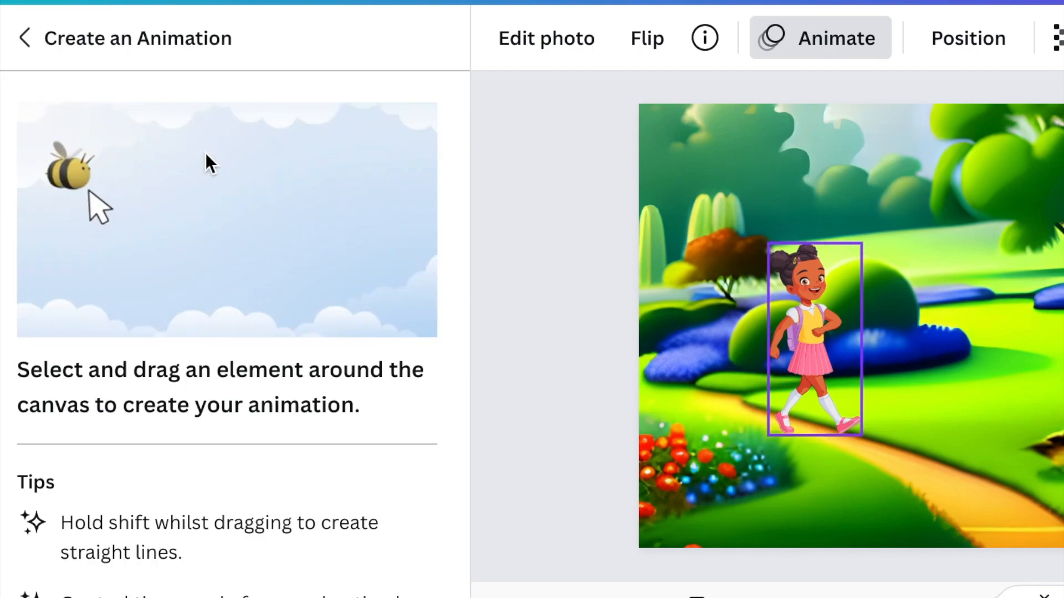
left_click_drag(67, 167, 125, 258)
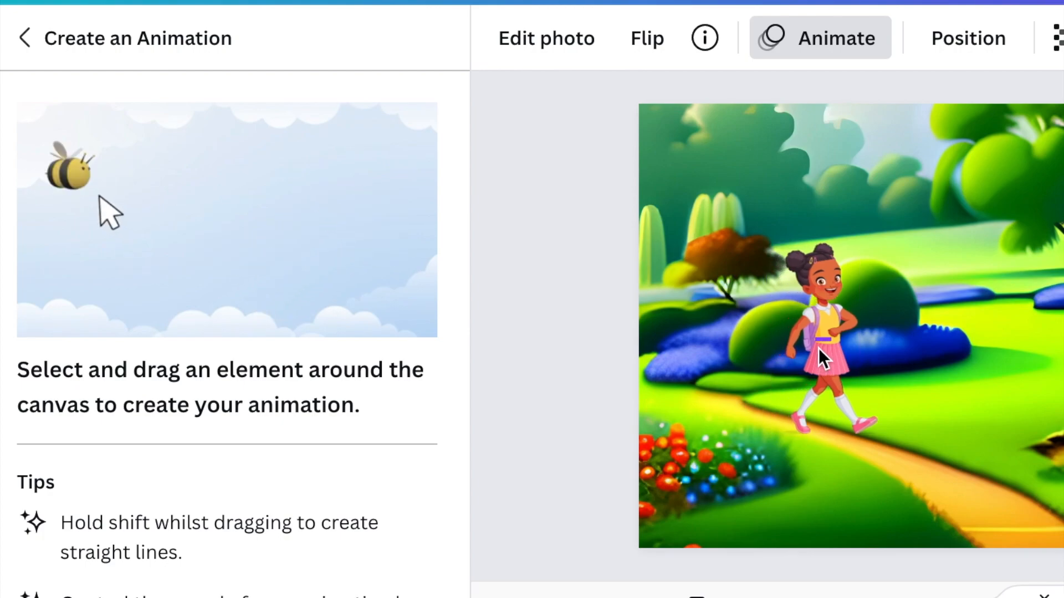
left_click(821, 339)
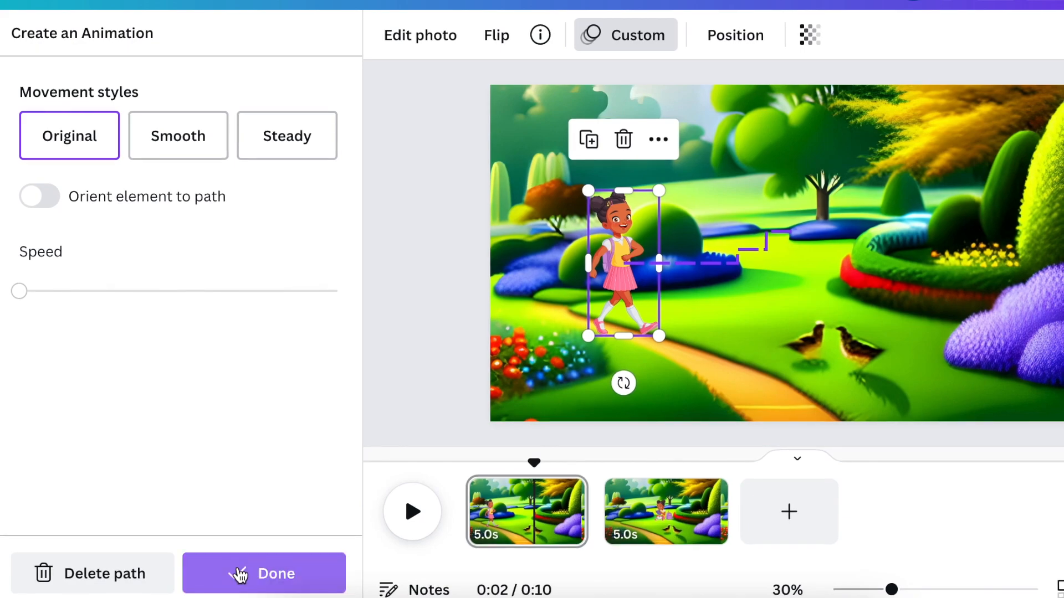
Confirm the custom path and add a speech-bubble shape from Lines & Shapes.
left_click(264, 574)
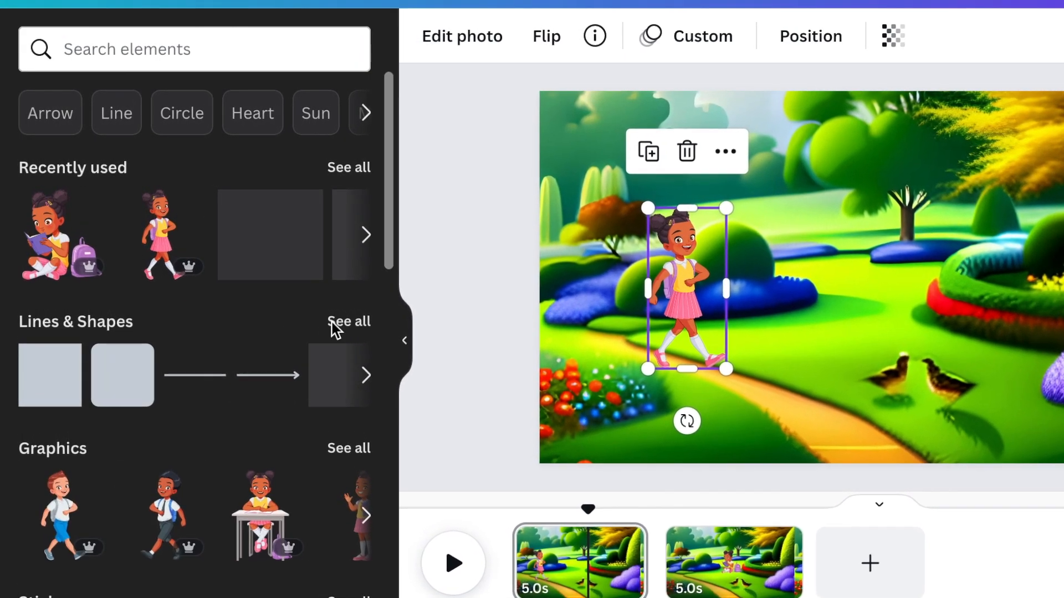
left_click(348, 321)
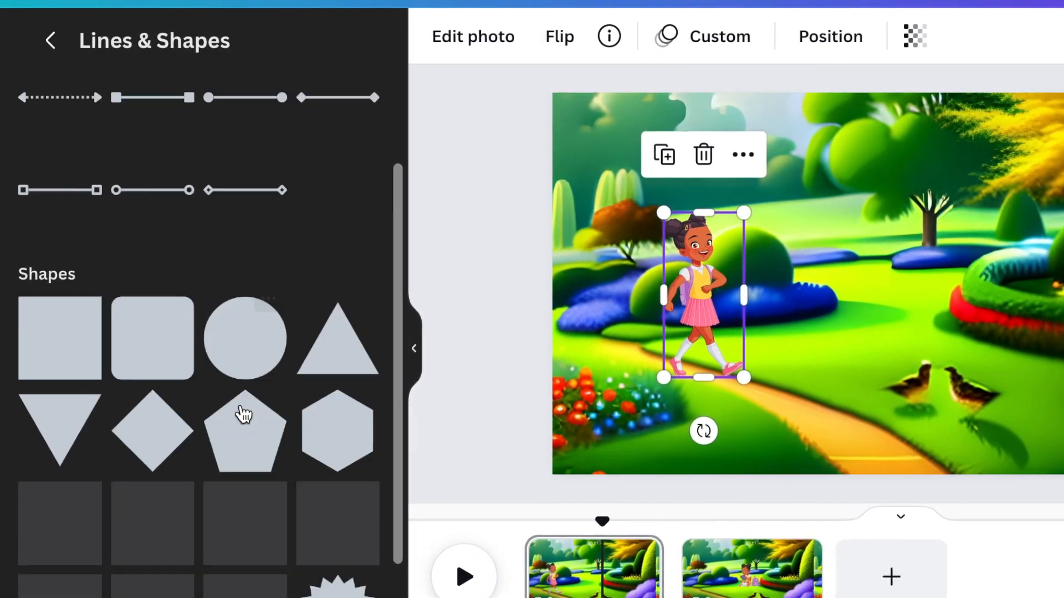
scroll("down", 3)
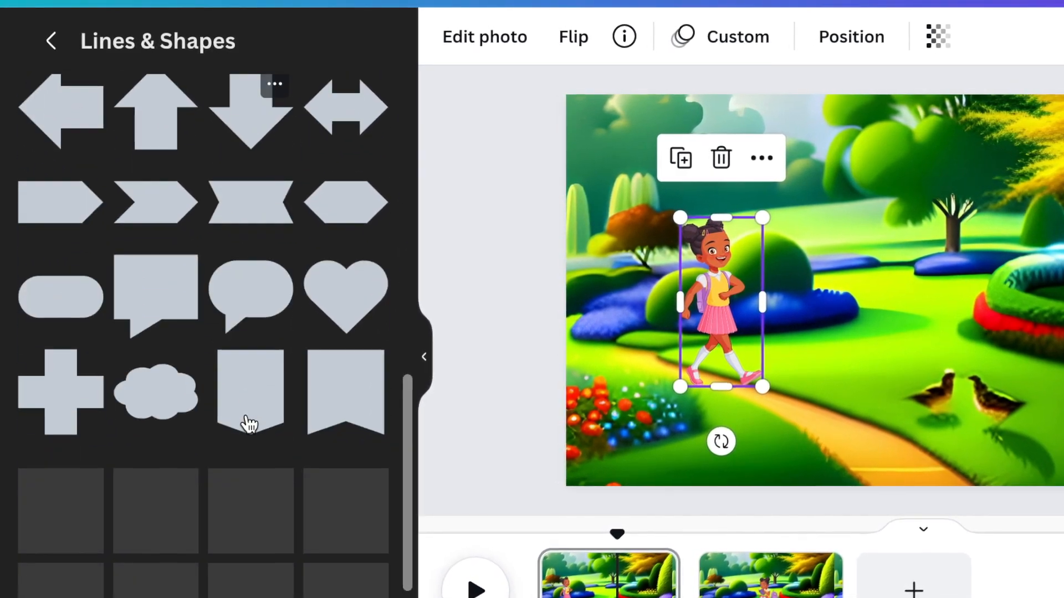
scroll("down", 3)
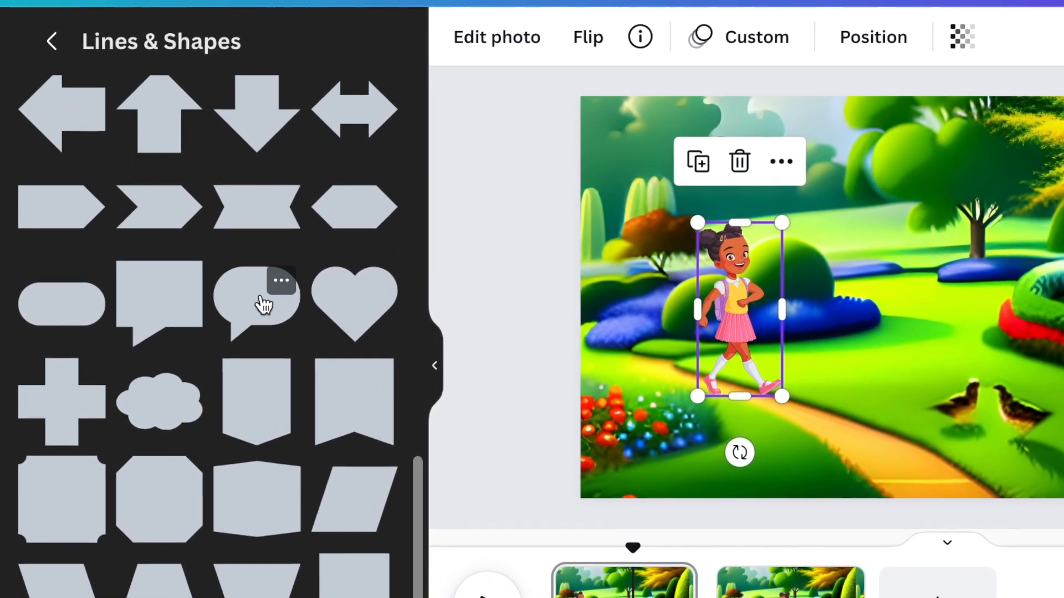
left_click(256, 301)
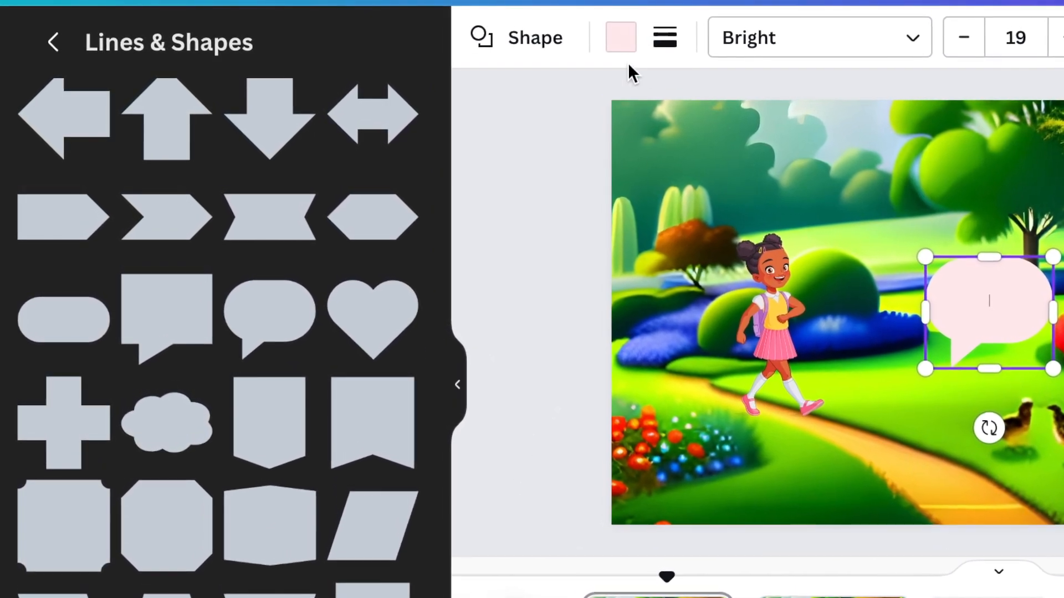
Recolour the bubble dark, add "Join me, let's read!" and position it above the girl.
left_click(619, 37)
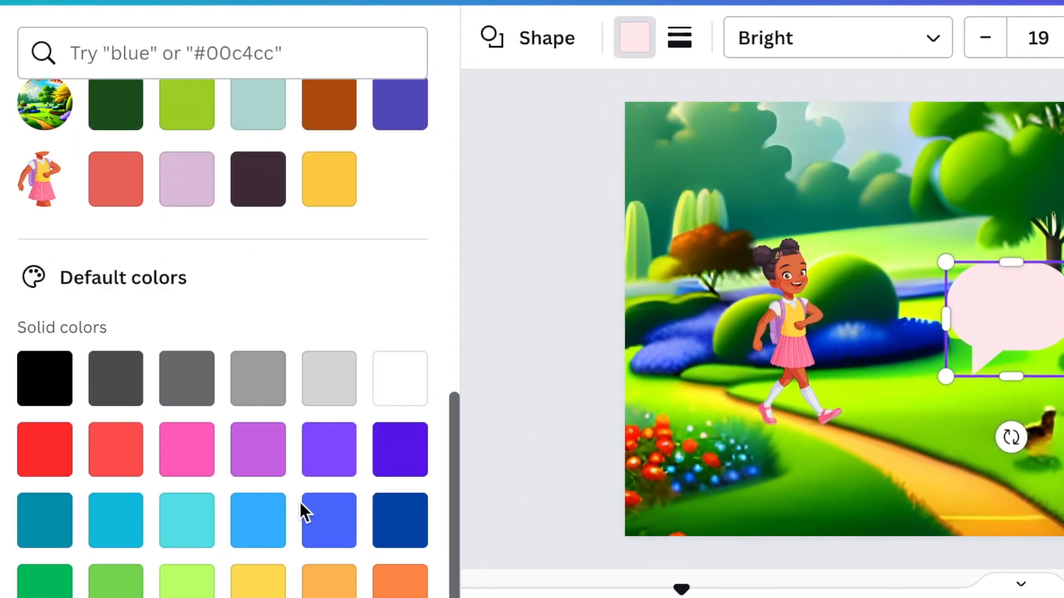
scroll("down", 3)
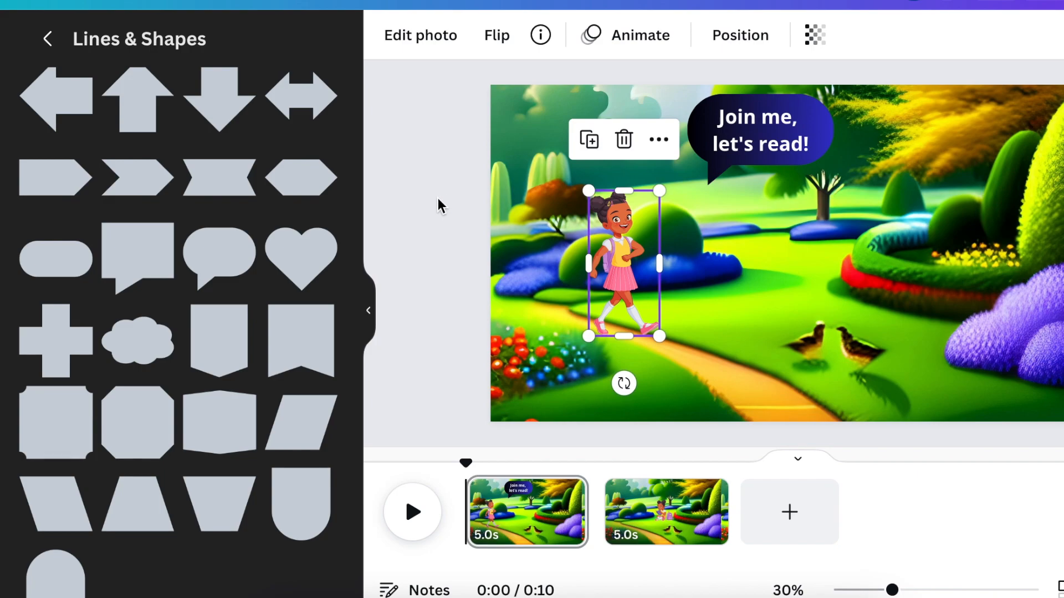
left_click(760, 132)
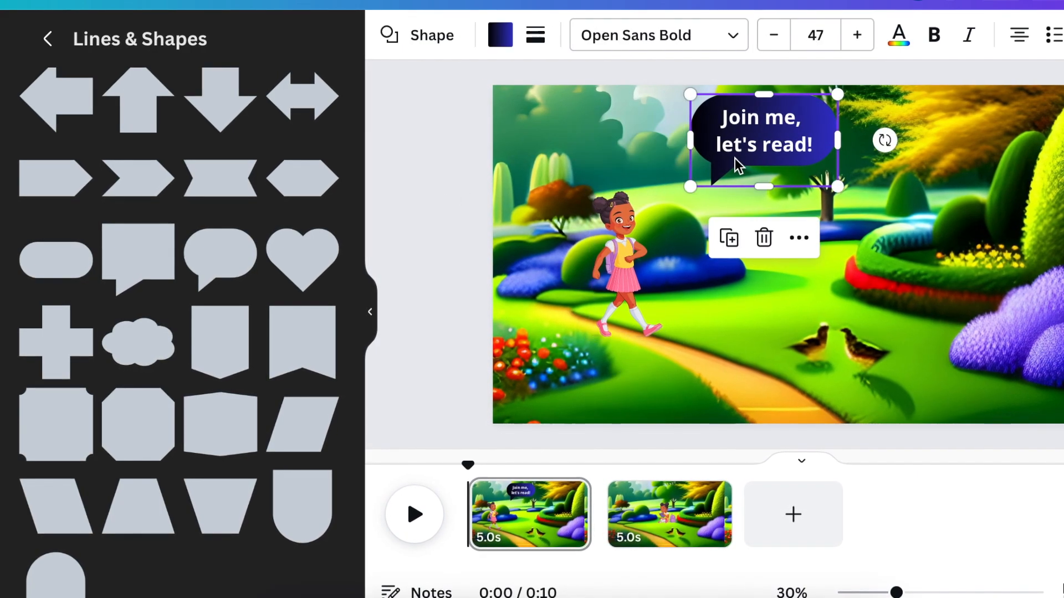
Select the girl and bubble together and group them into one element.
left_click(620, 265)
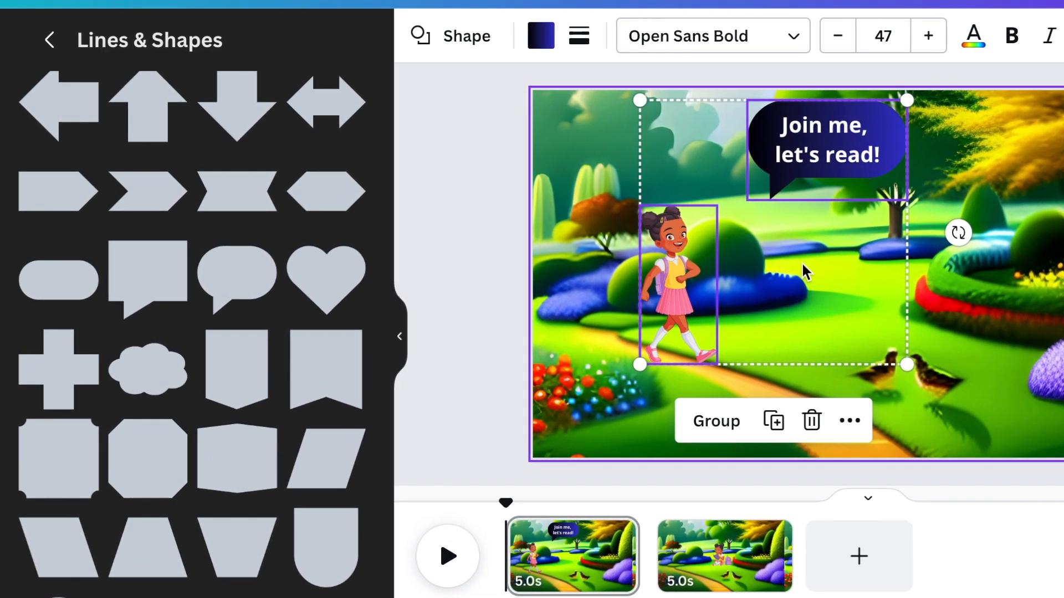
left_click(715, 421)
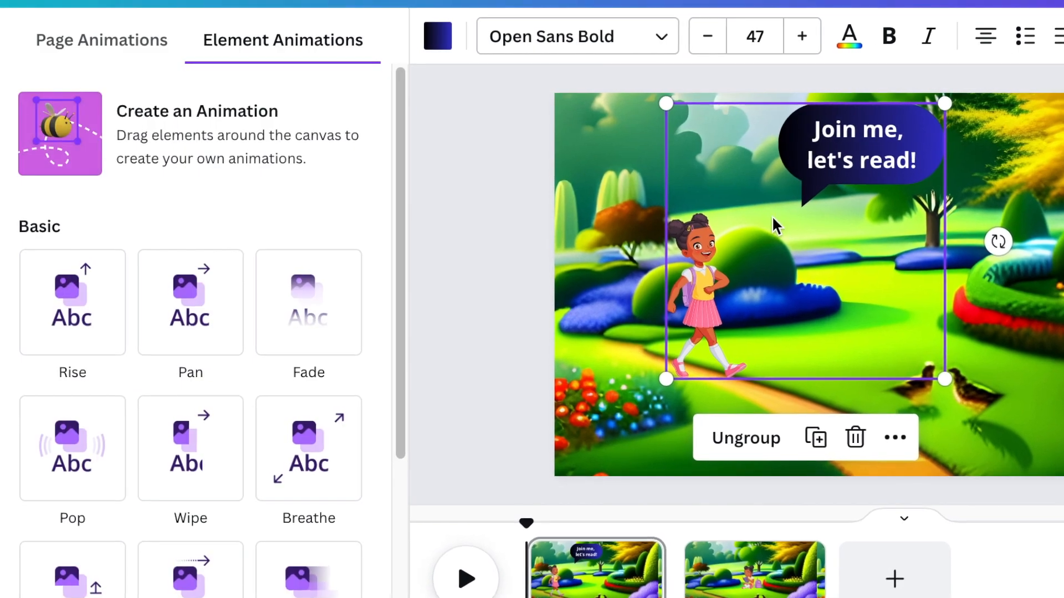
left_click(60, 133)
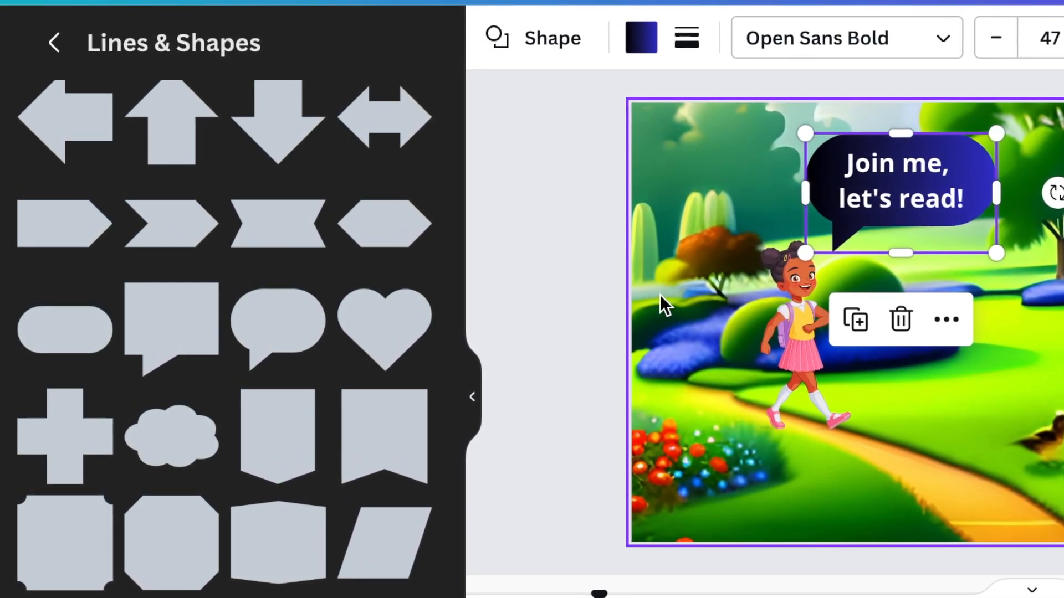
Add a cloud speech bubble on page 2 and a third page with the Canva logo and AI IN ACTION titles.
left_click(808, 326)
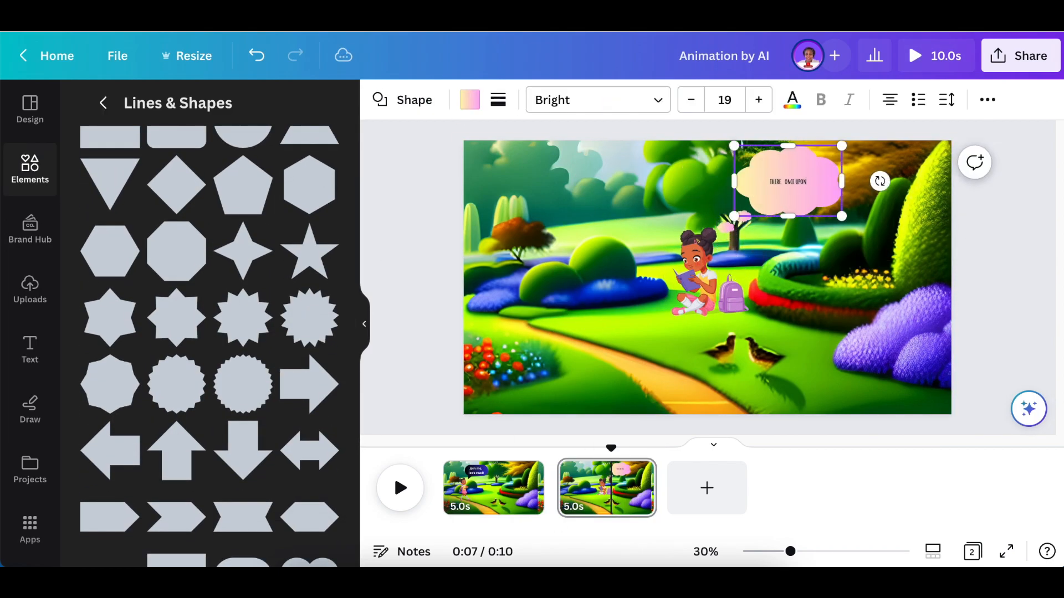
left_click(706, 488)
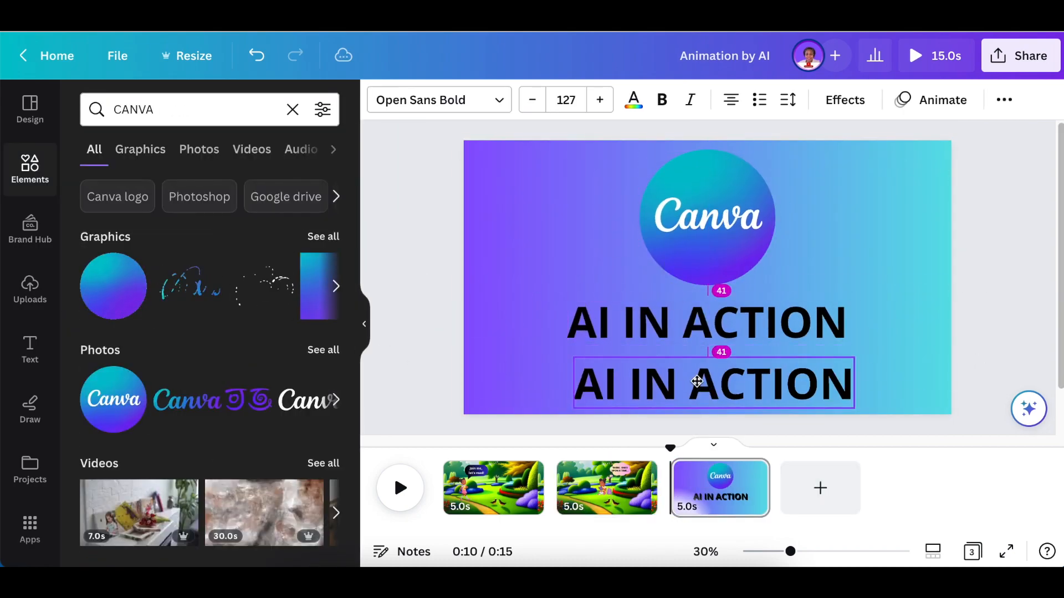
Trim the page durations in the timeline and search Elements for BIRDS.
left_click(400, 488)
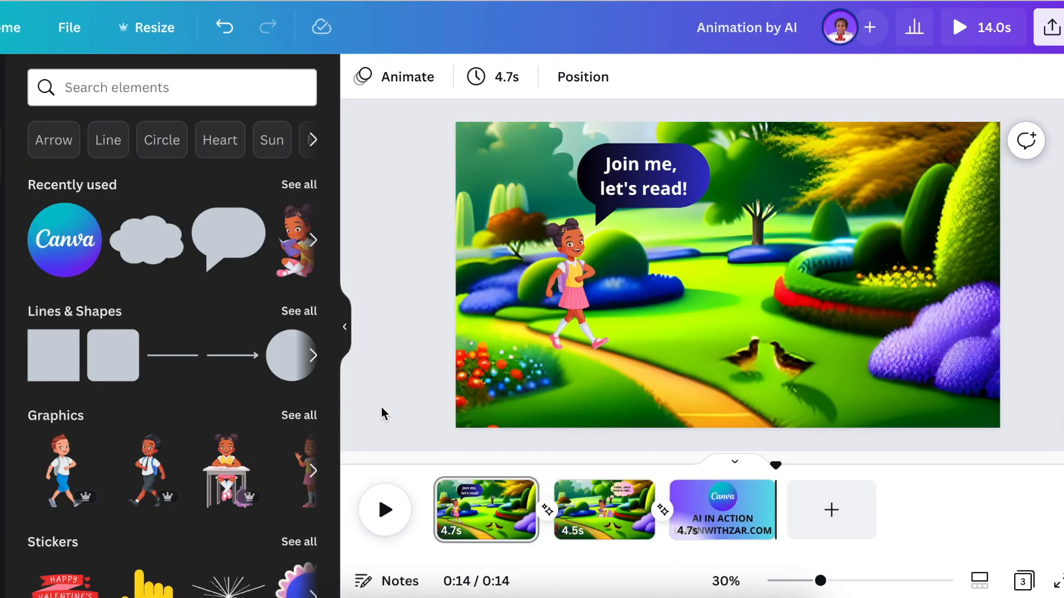
left_click(172, 87)
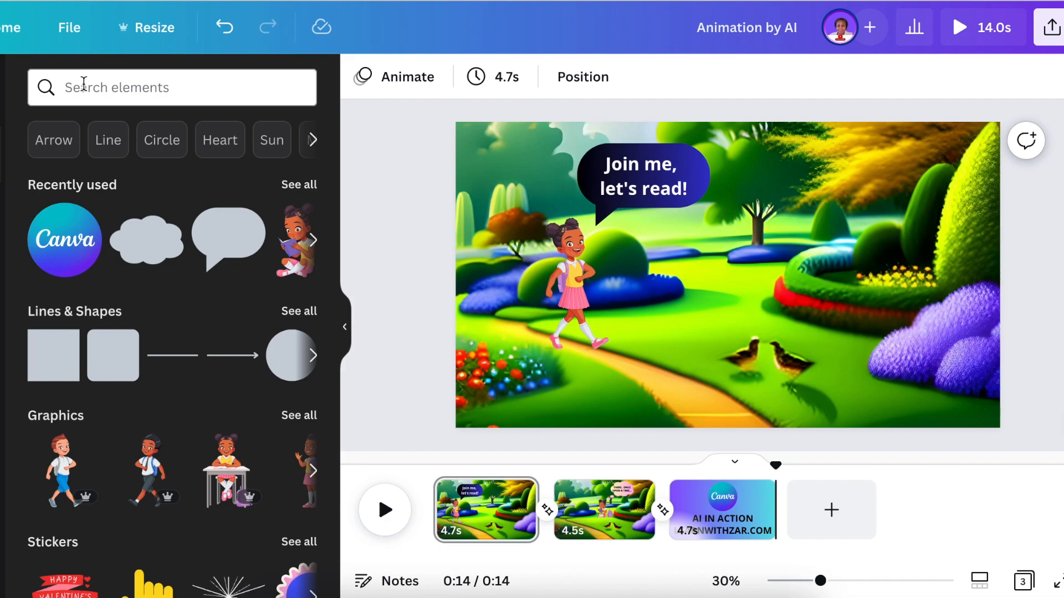
left_click(172, 87)
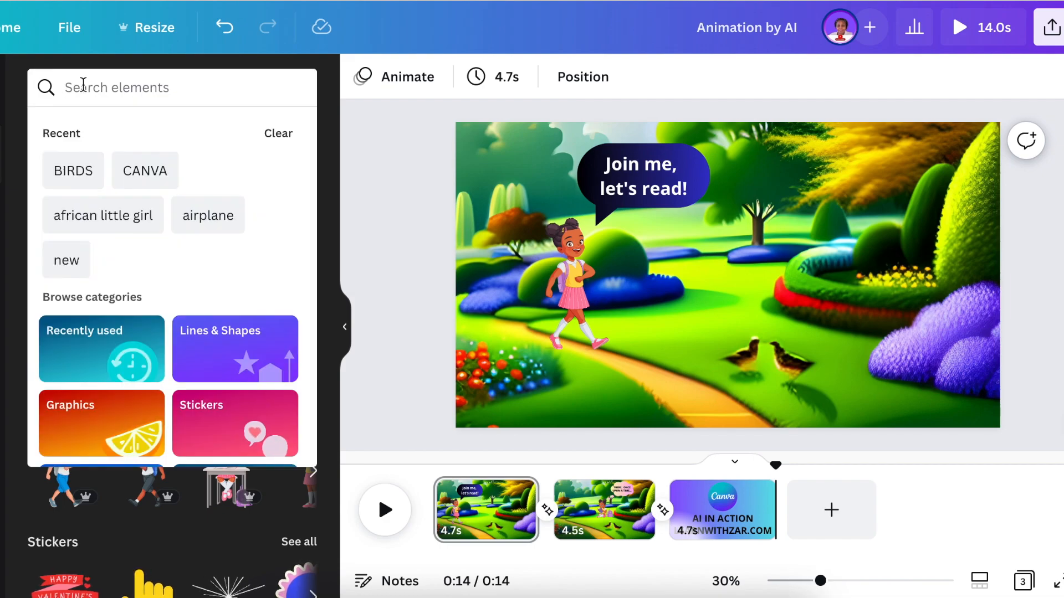
left_click(73, 170)
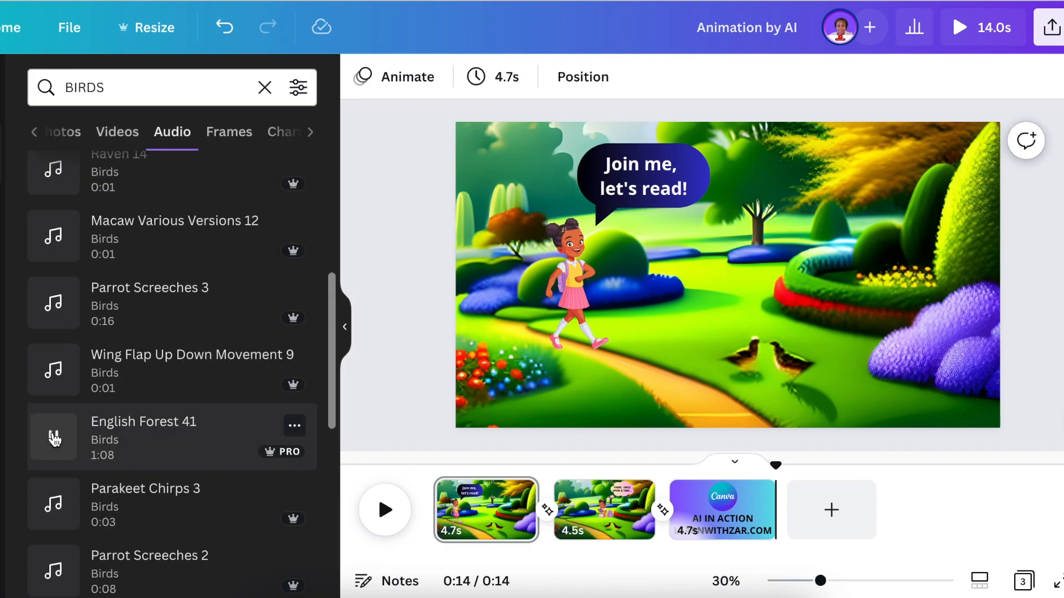
Add the English Forest 41 bird sound across all three pages and play it back.
left_click(53, 438)
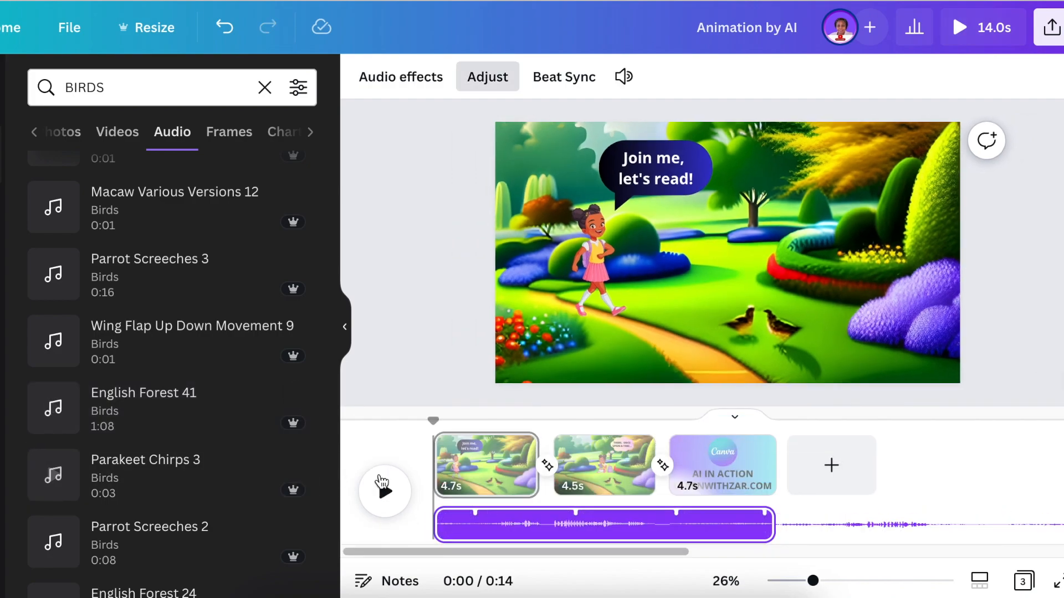
left_click(384, 491)
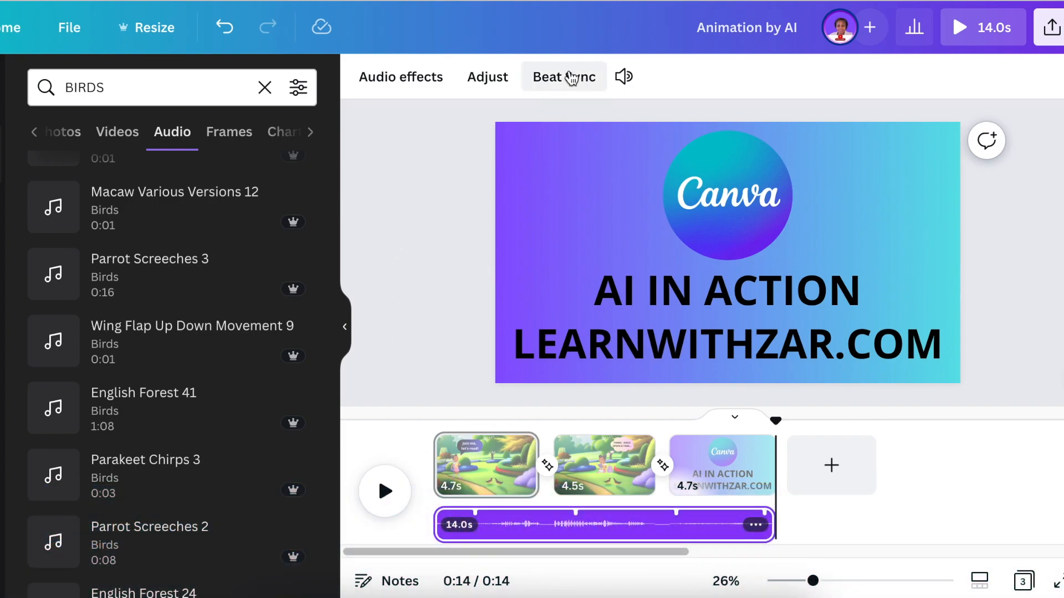
Turn on Beat Sync for the bird audio, retiming pages to 5.4, 3.5 and 4.1 seconds.
left_click(563, 77)
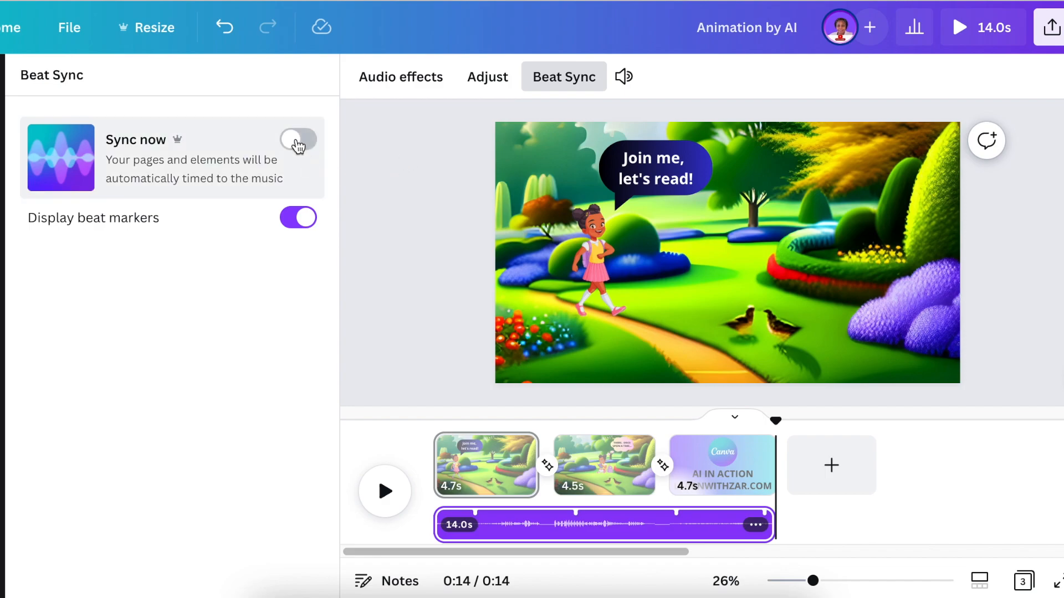
left_click(297, 139)
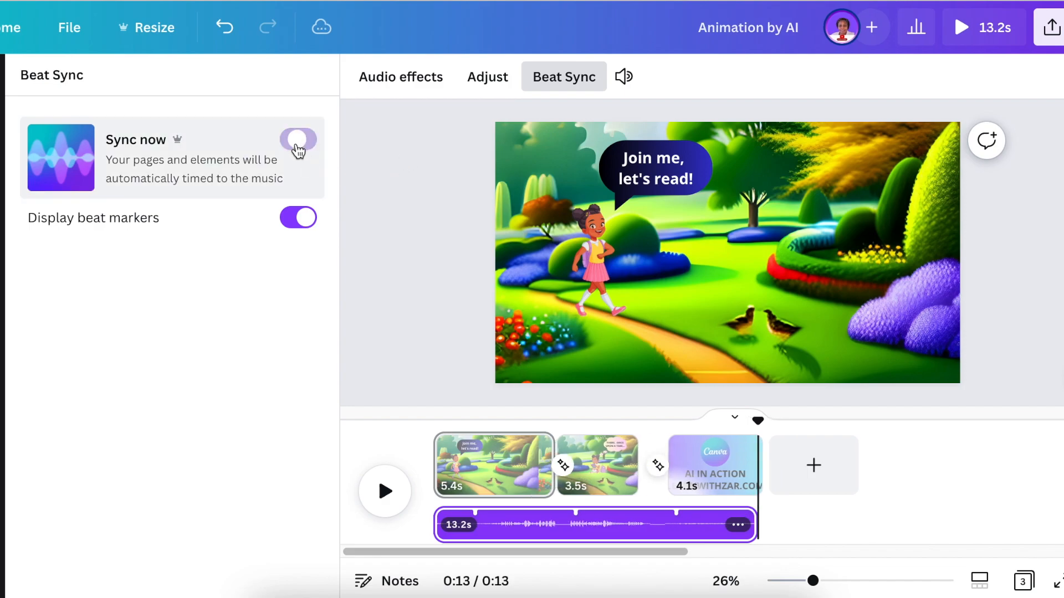
left_click(298, 140)
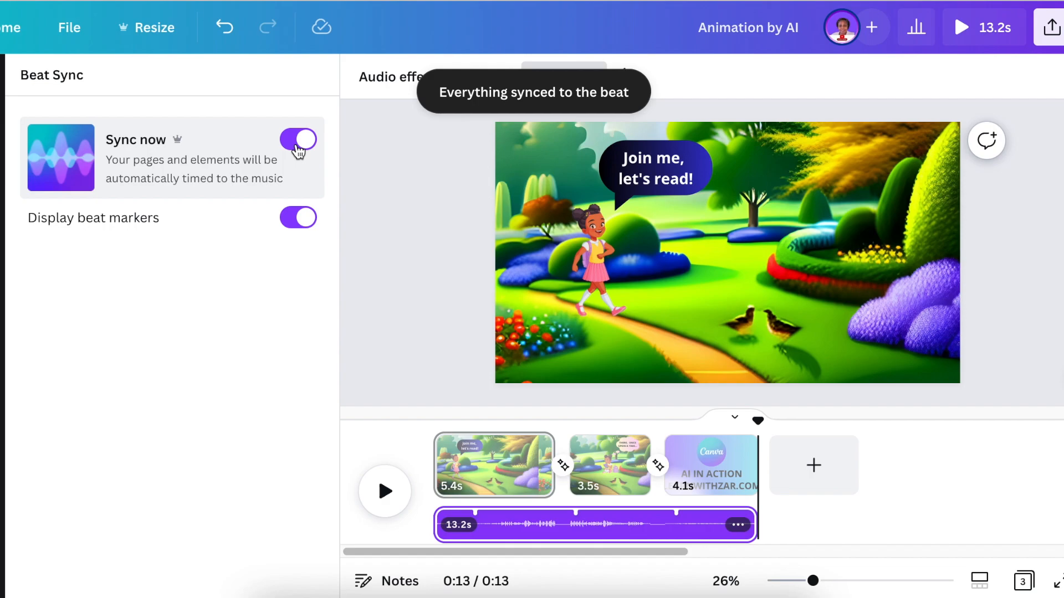
mouse_move(400, 351)
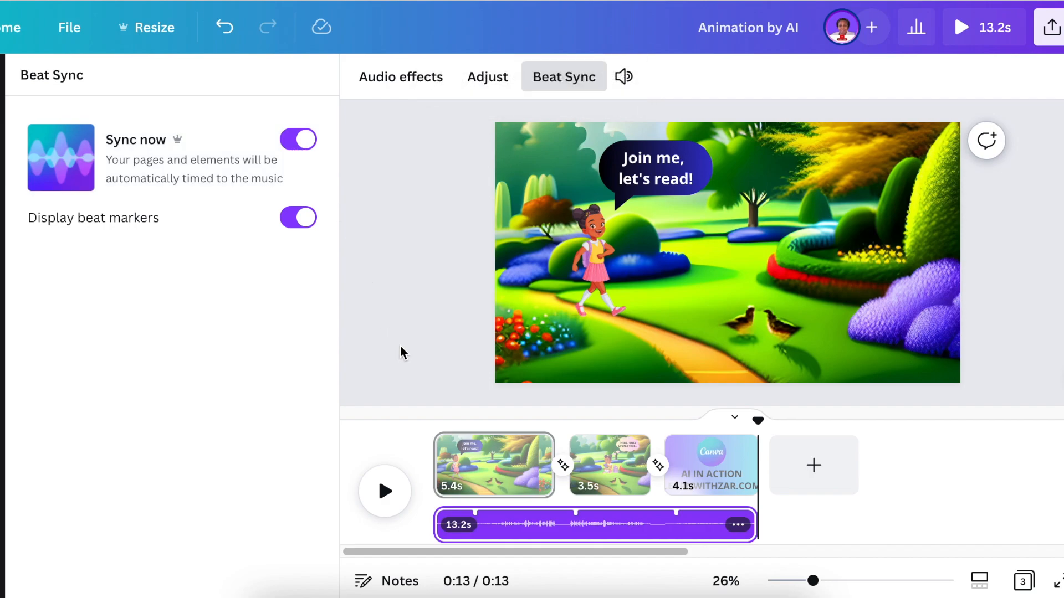